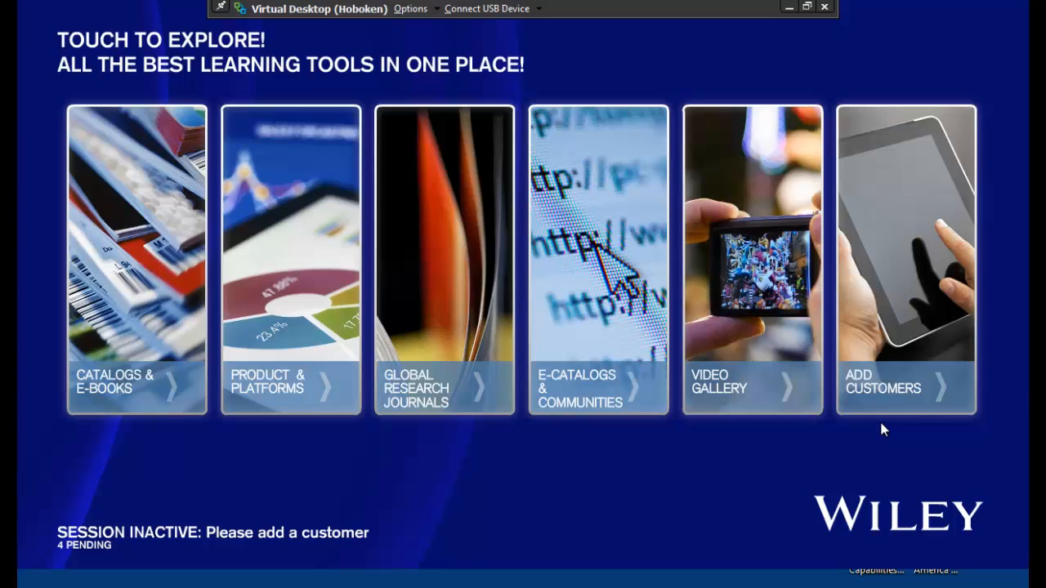
mouse_move(791, 451)
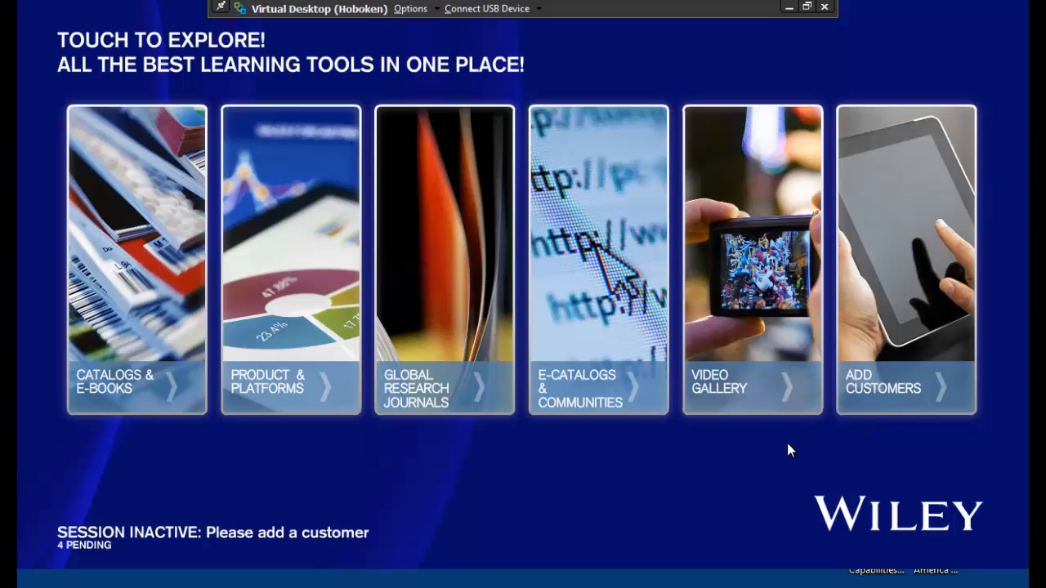
mouse_move(683, 488)
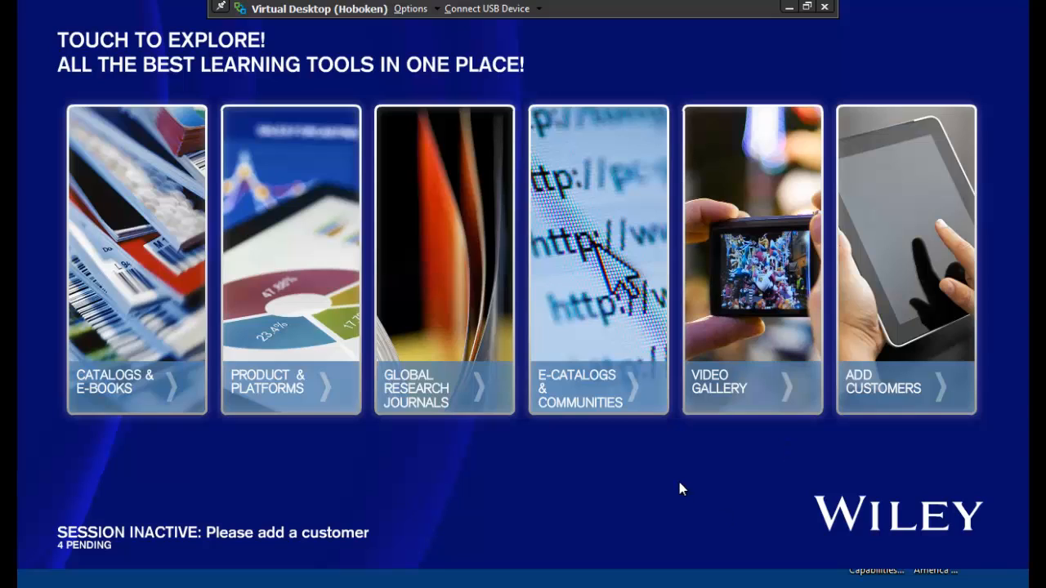
mouse_move(677, 486)
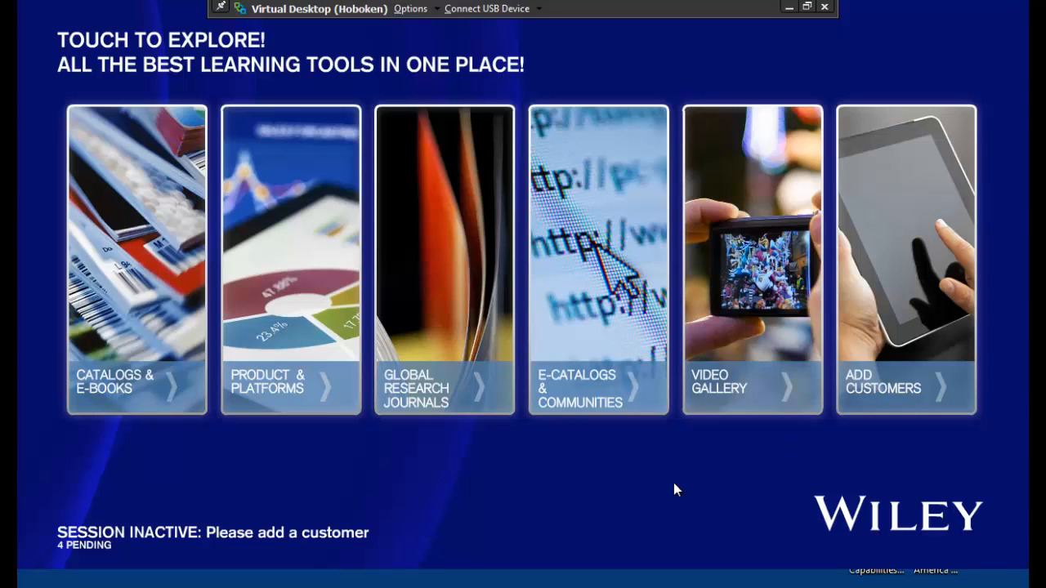
mouse_move(700, 508)
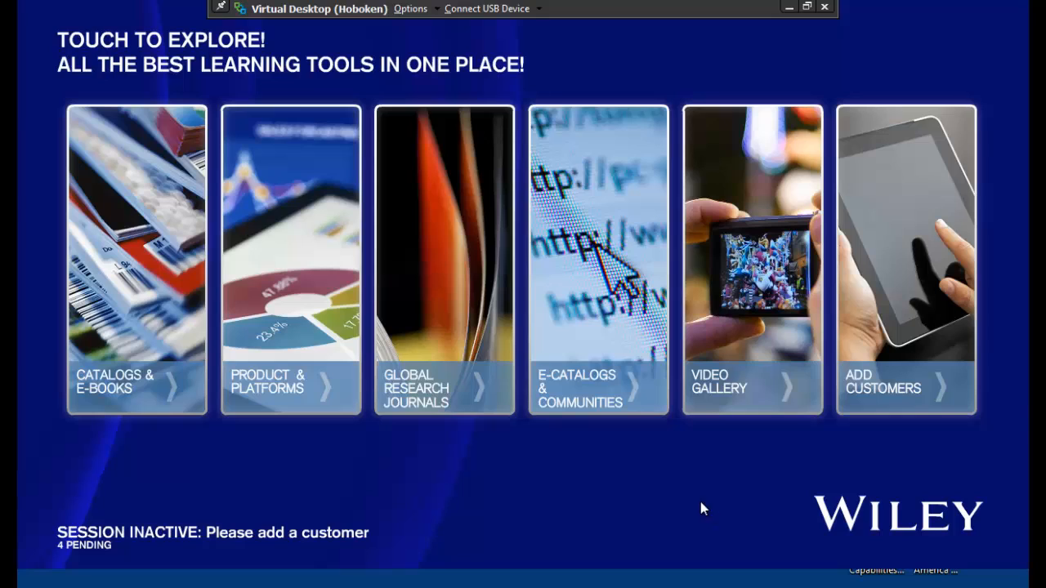
mouse_move(309, 391)
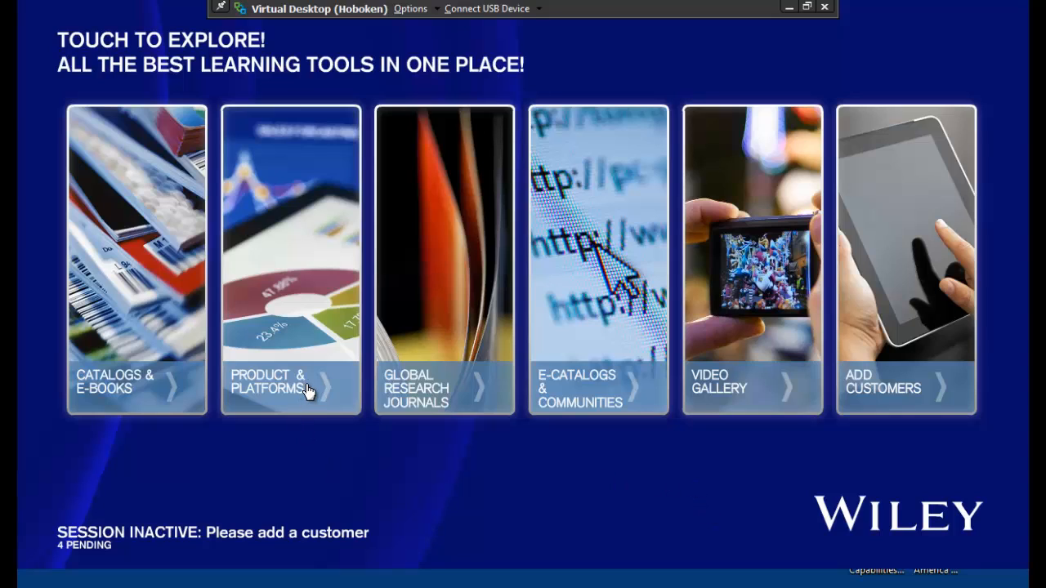
mouse_move(293, 389)
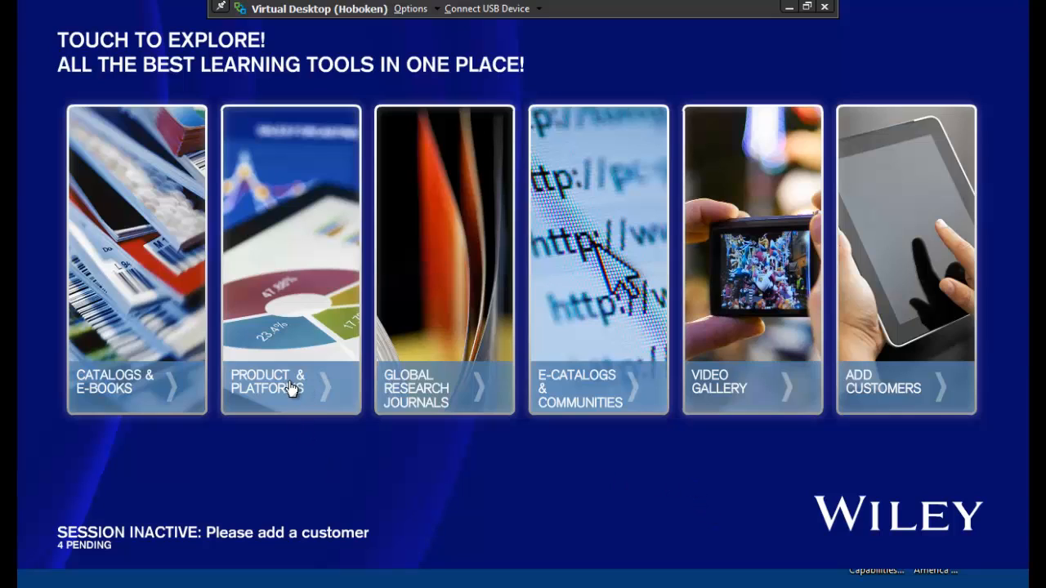
Step: Open the Product & Platforms listing and expand the LPI group to show its four items
left_click(291, 253)
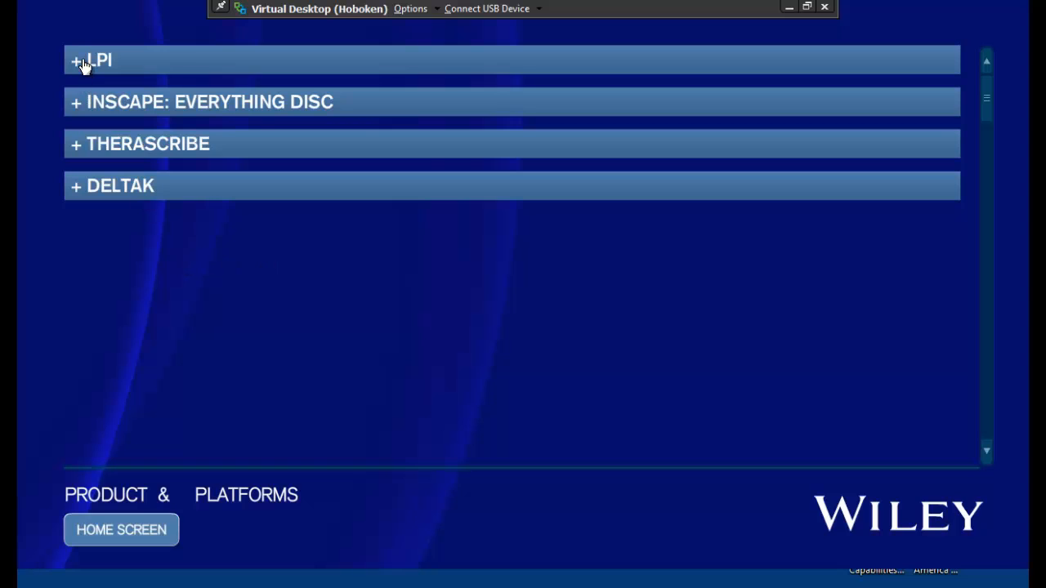
left_click(98, 59)
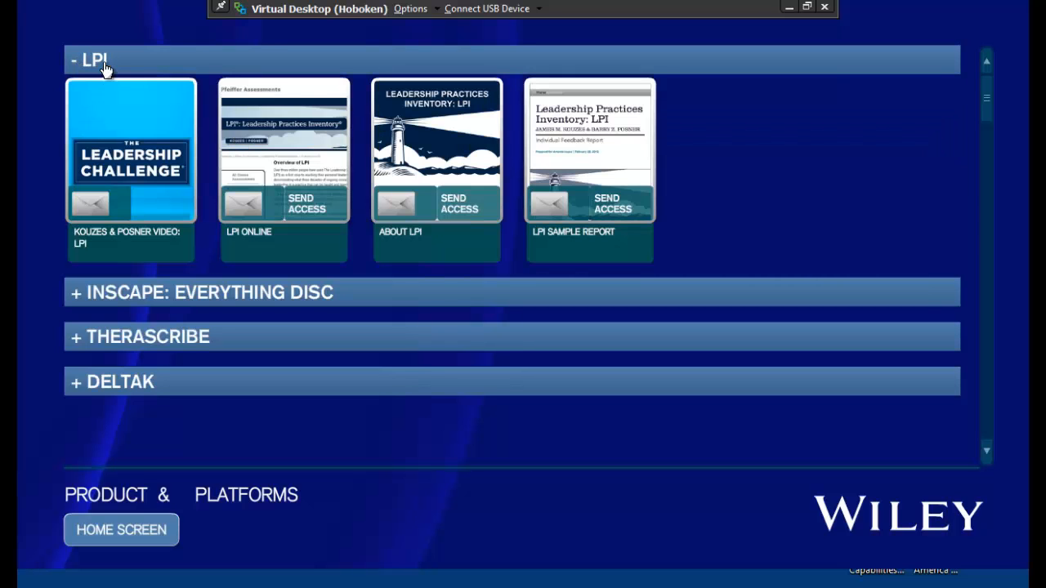
mouse_move(96, 85)
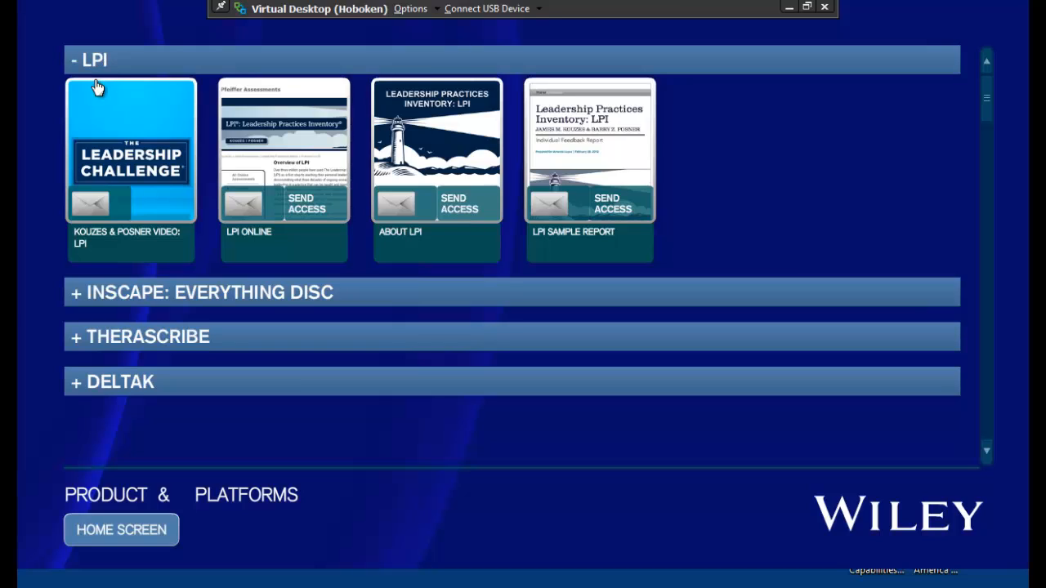
mouse_move(125, 121)
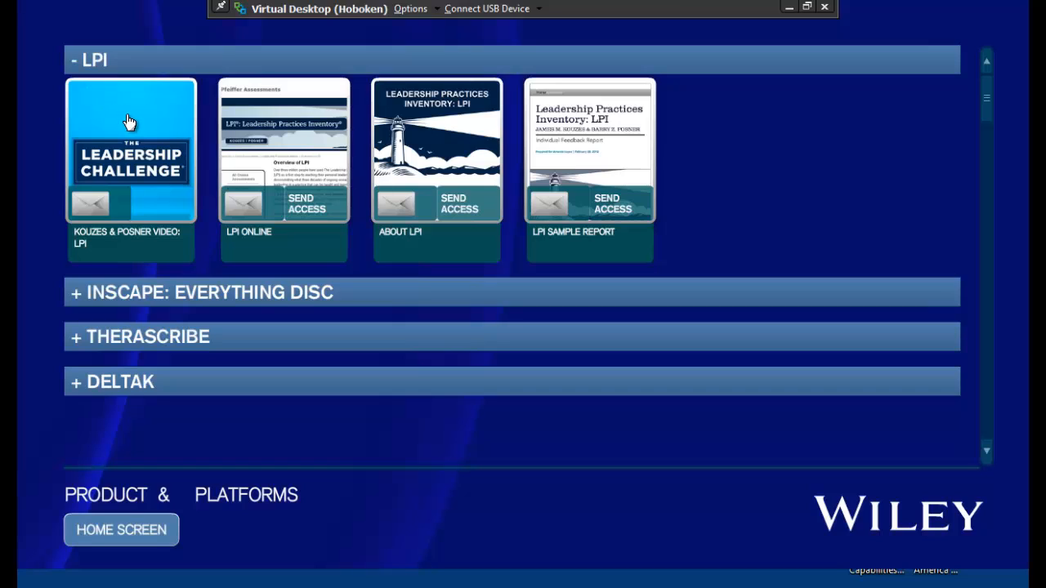
mouse_move(57, 137)
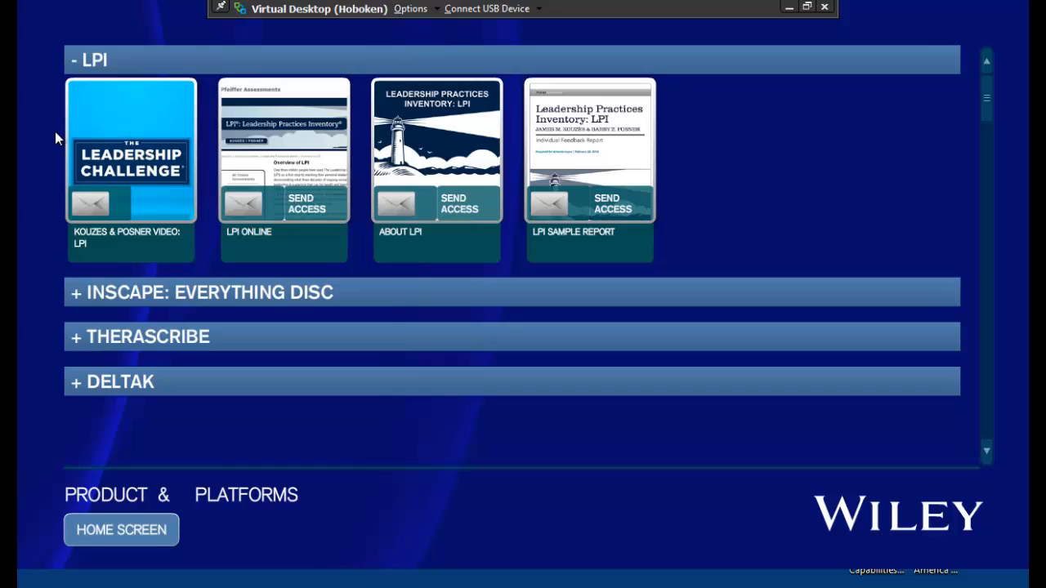
mouse_move(129, 137)
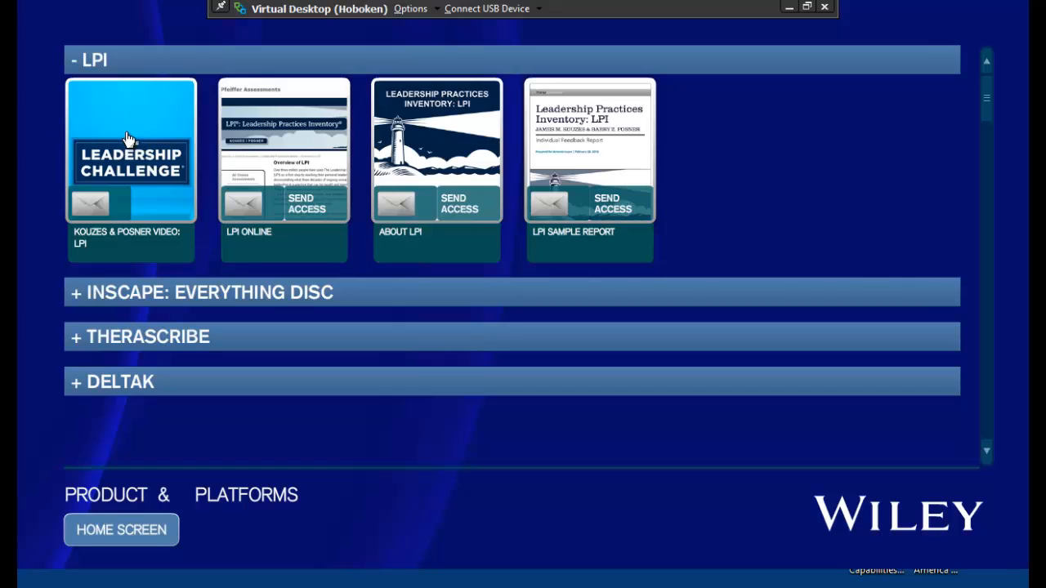
mouse_move(314, 141)
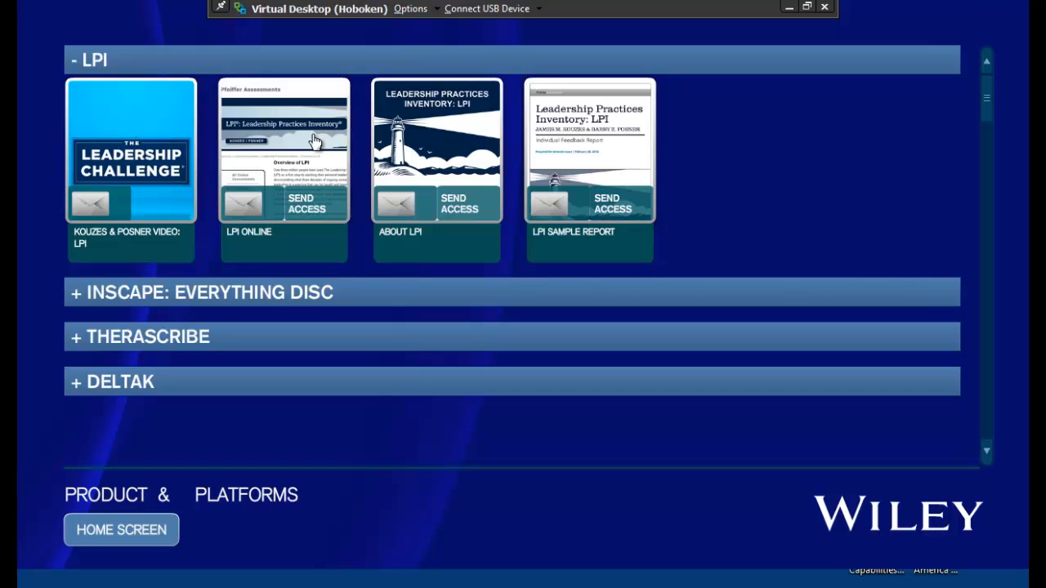
mouse_move(484, 156)
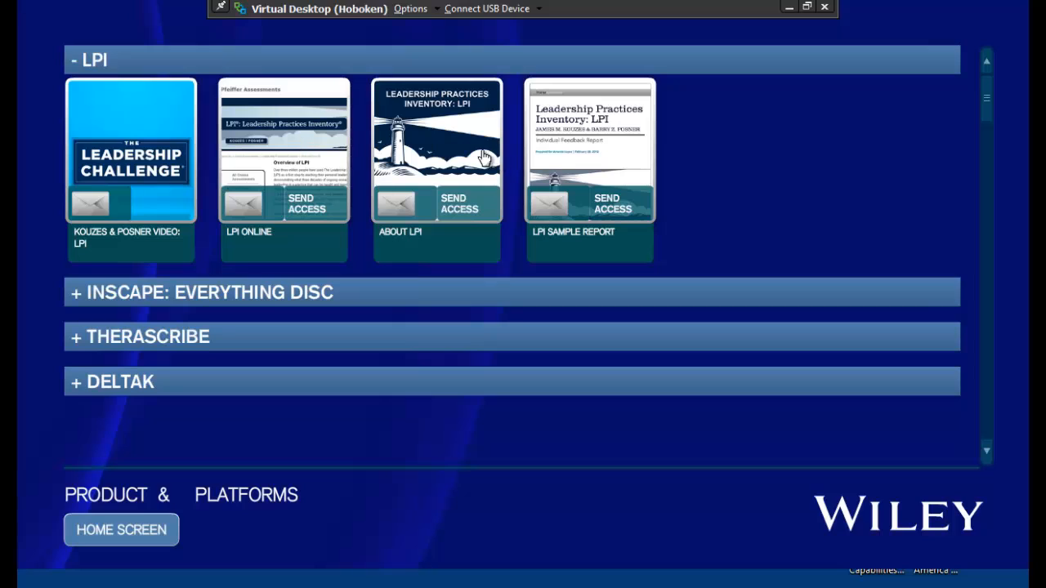
mouse_move(601, 129)
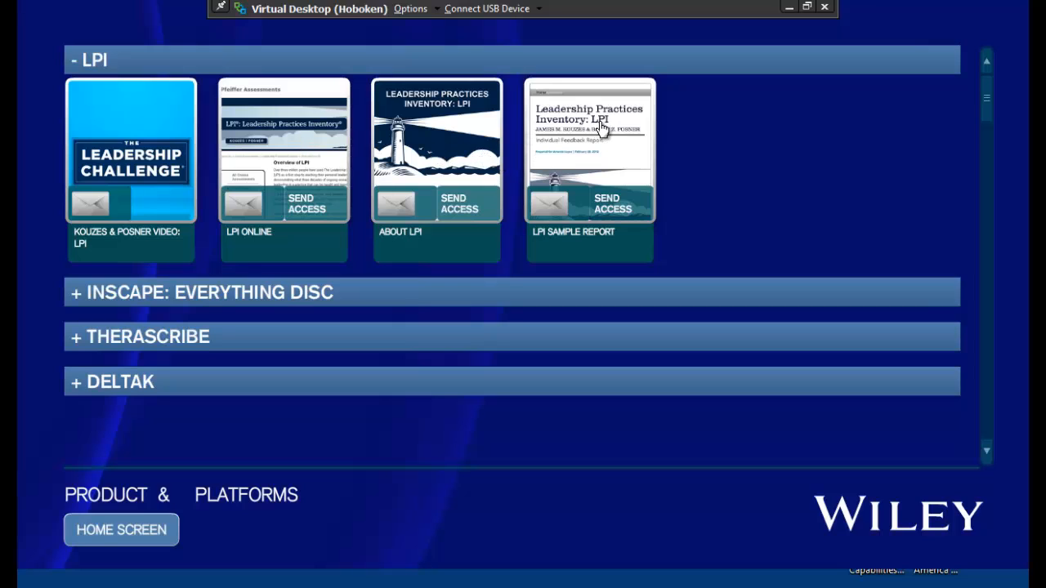
Step: Preview the Kouzes & Posner LPI video, then choose YES to add a customer before emailing
left_click(131, 152)
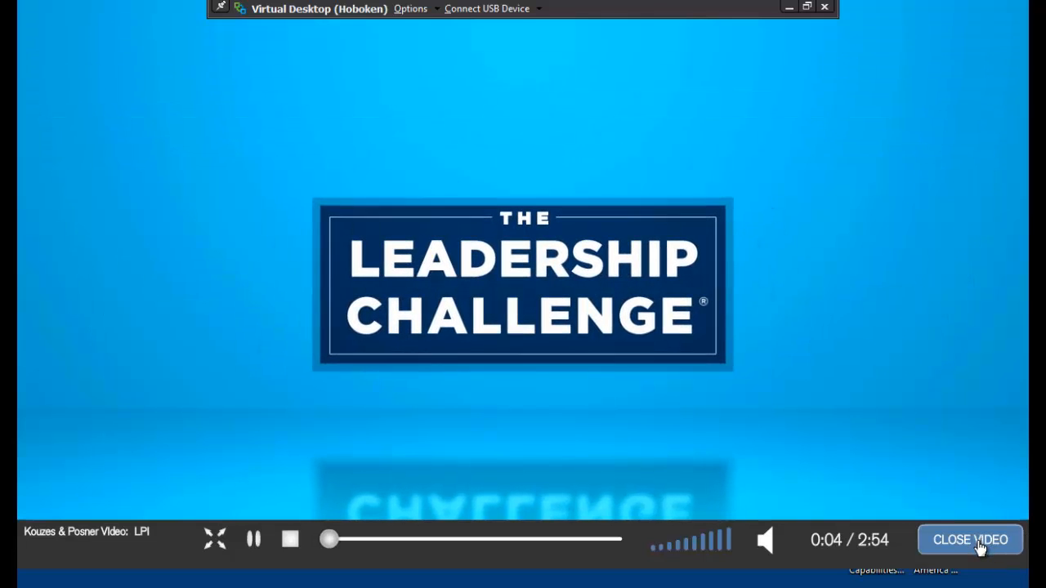
left_click(969, 540)
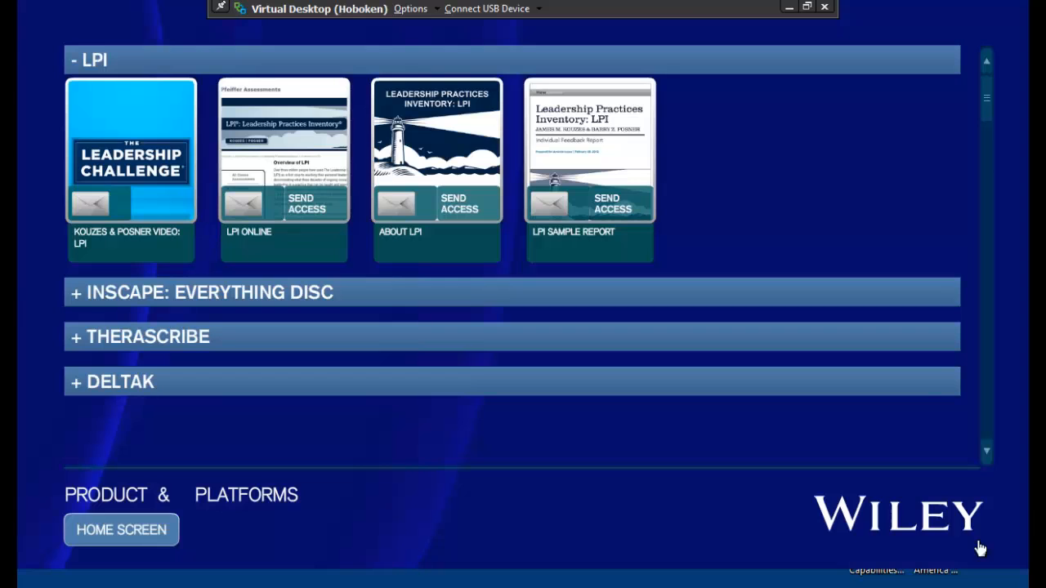
mouse_move(91, 210)
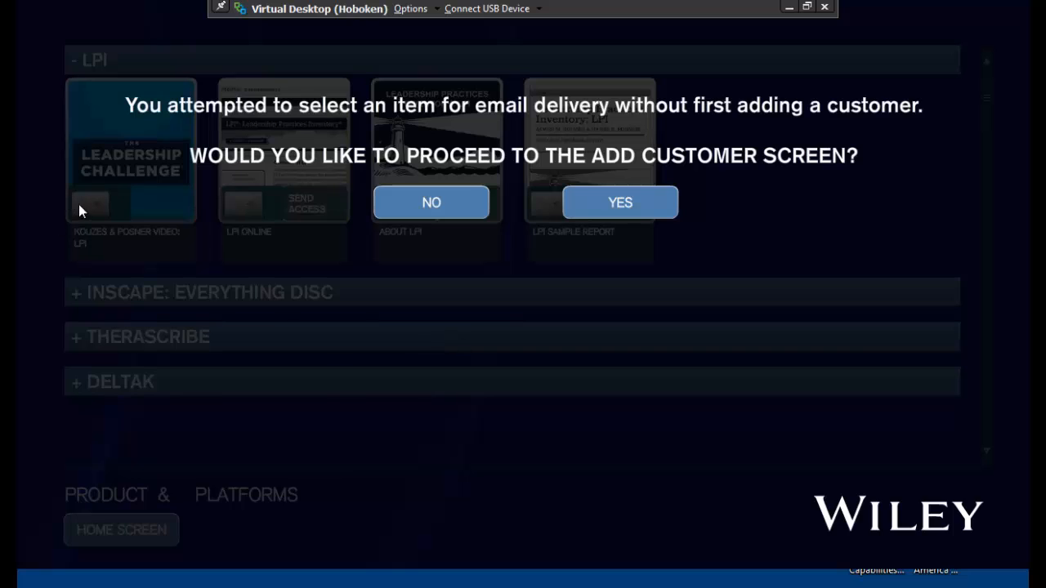
mouse_move(494, 274)
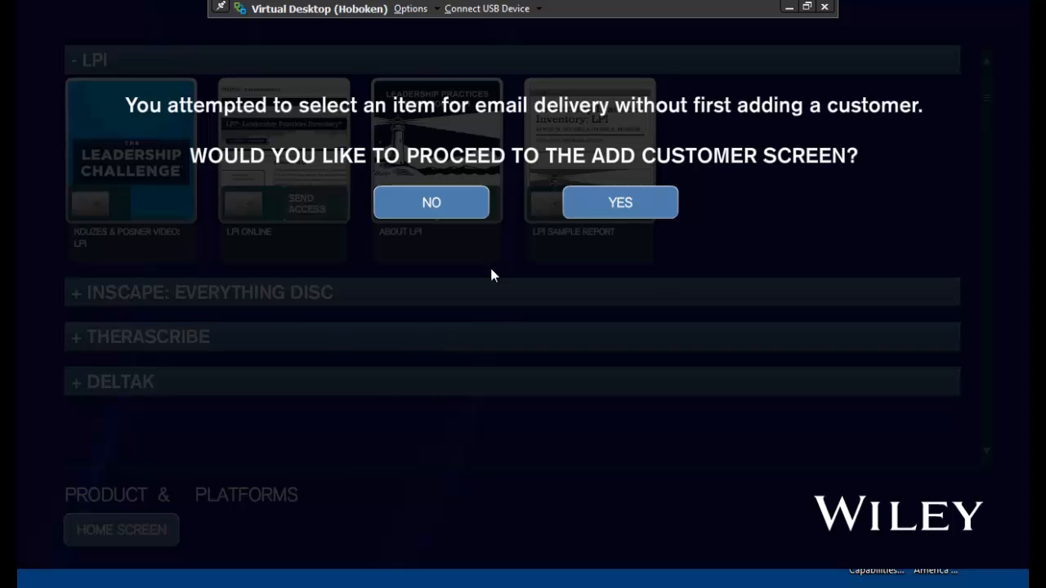
left_click(619, 203)
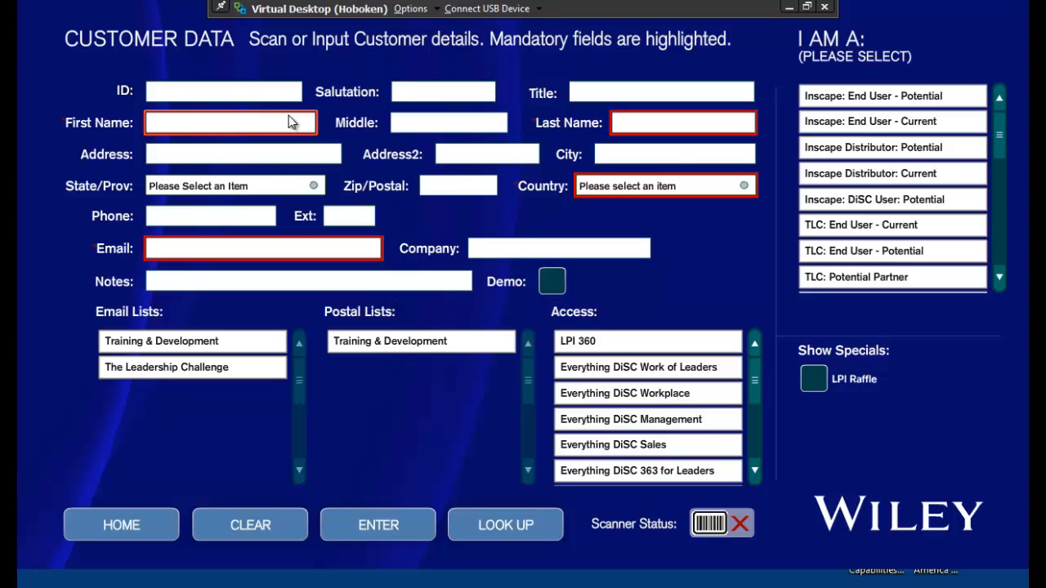
type("diane")
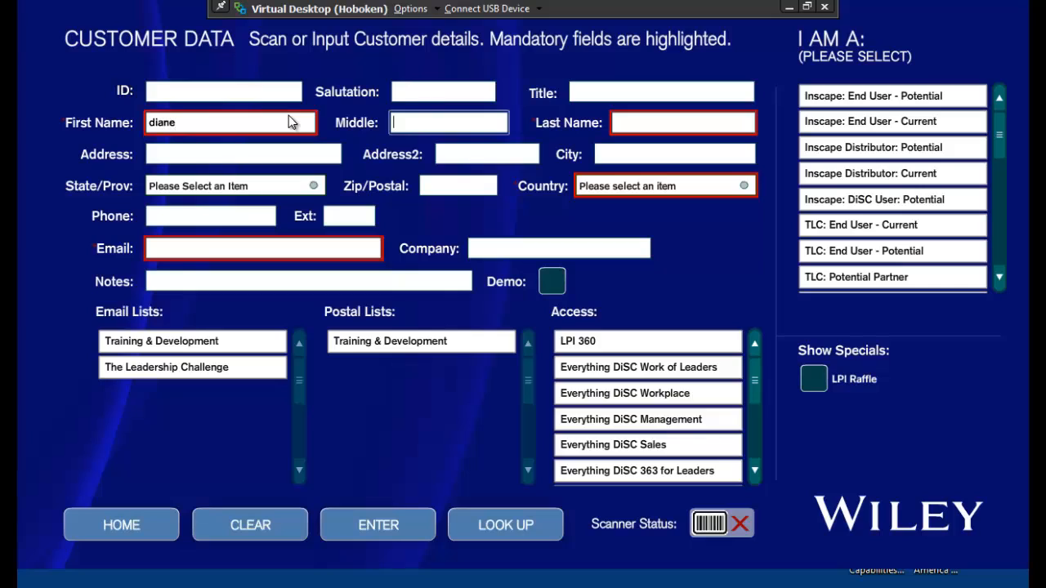
type("imus")
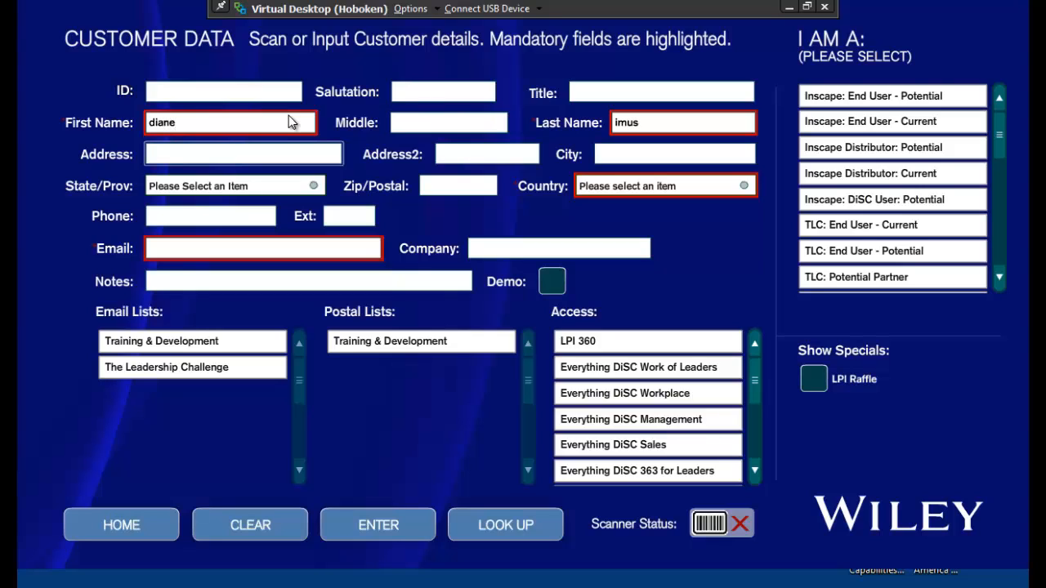
left_click(261, 248)
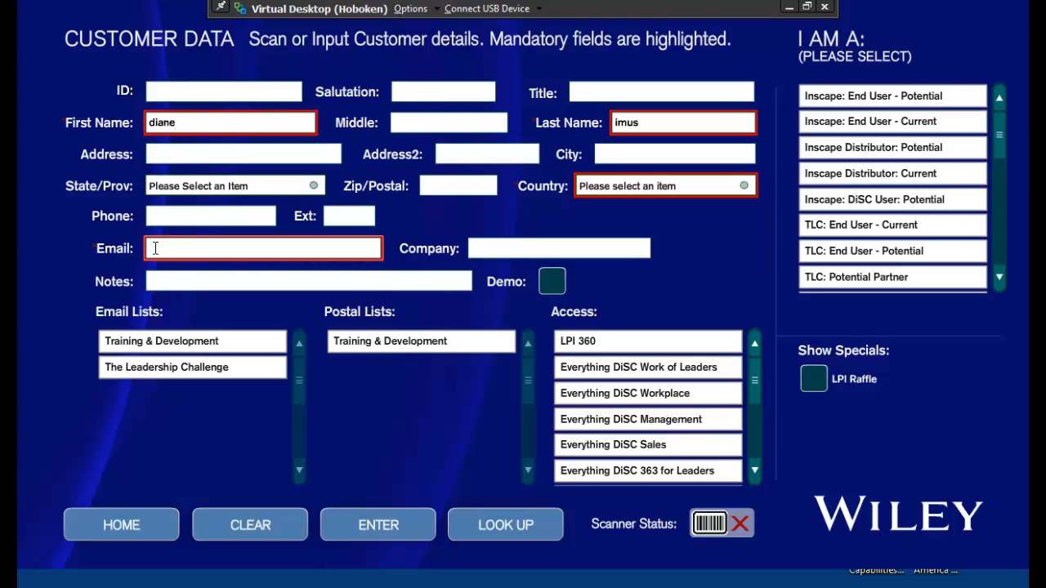
type("dimus@i")
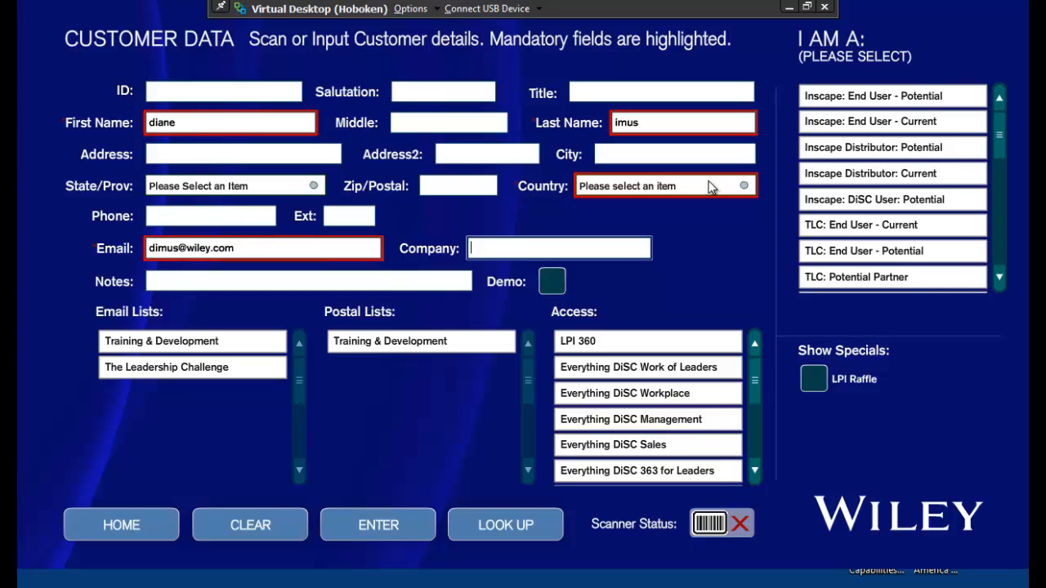
left_click(662, 187)
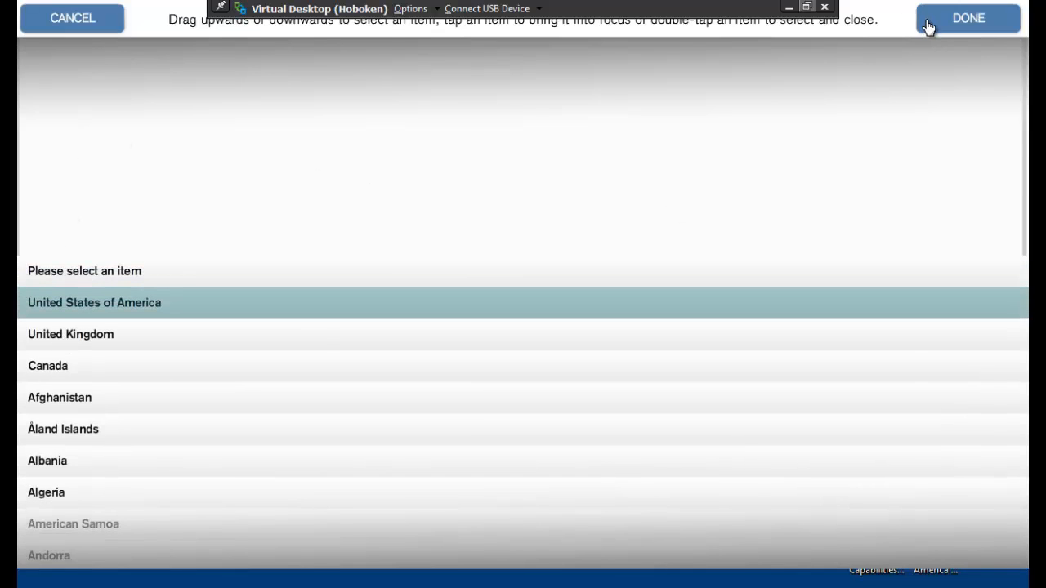
left_click(967, 18)
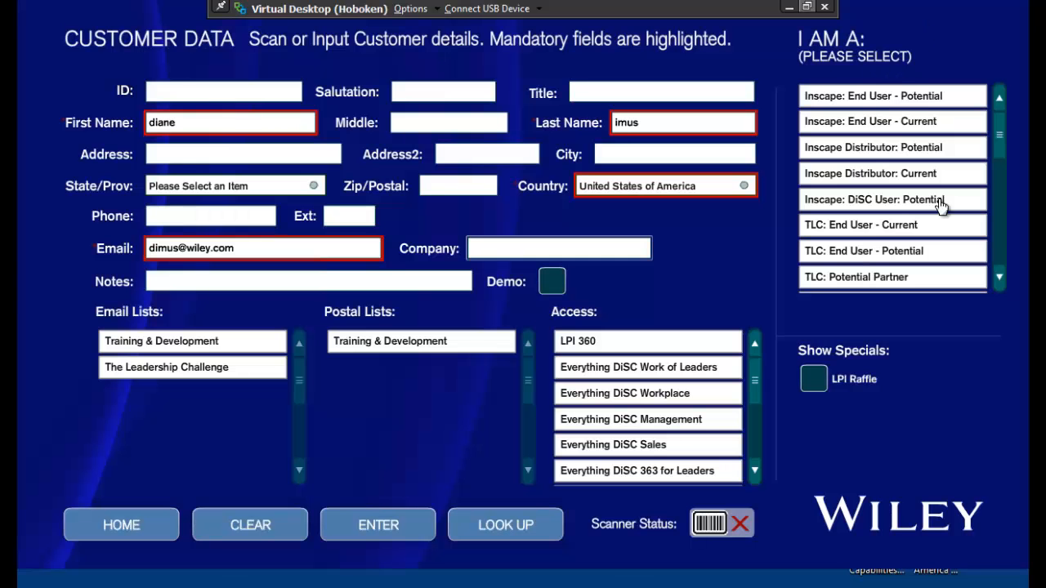
Step: Mark three customer types in the I AM A list and finish the customer record
left_click(559, 249)
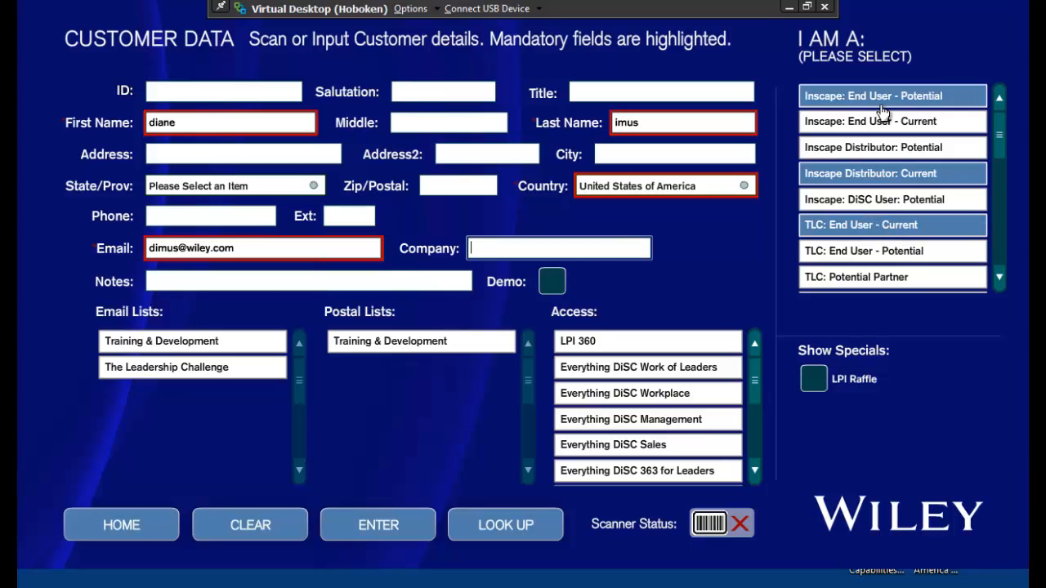
mouse_move(751, 342)
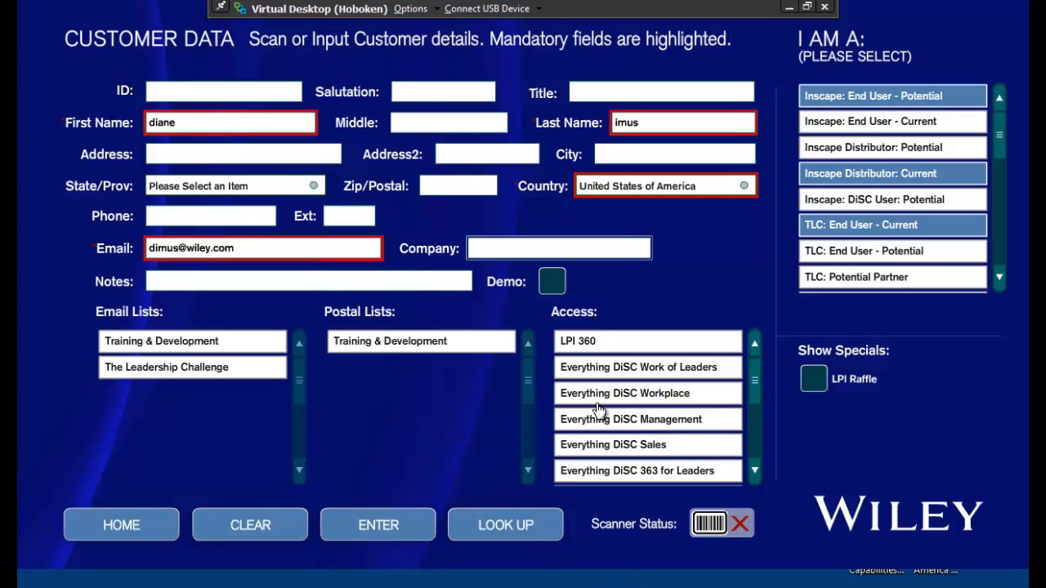
left_click(559, 249)
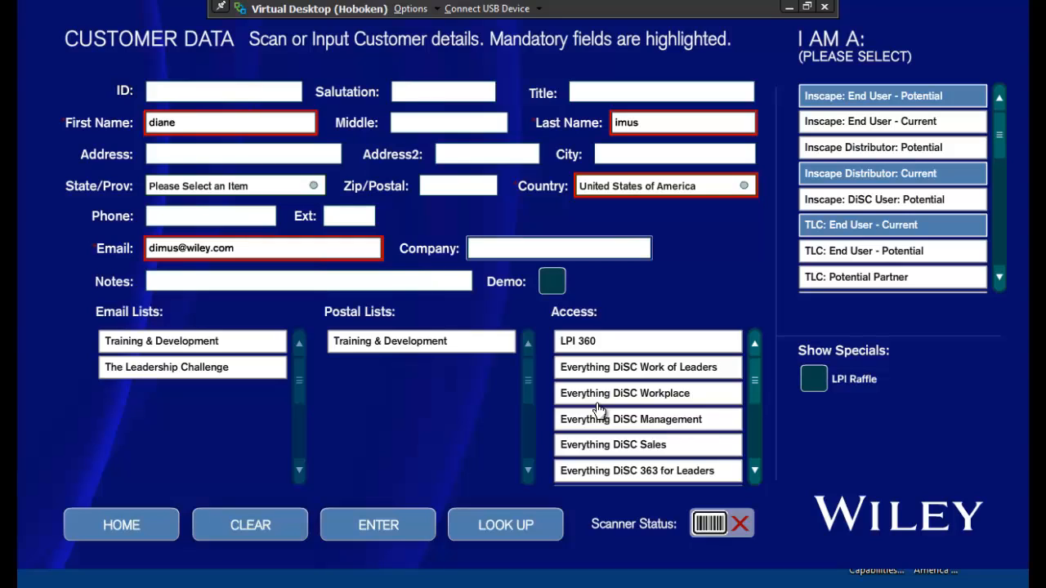
mouse_move(645, 359)
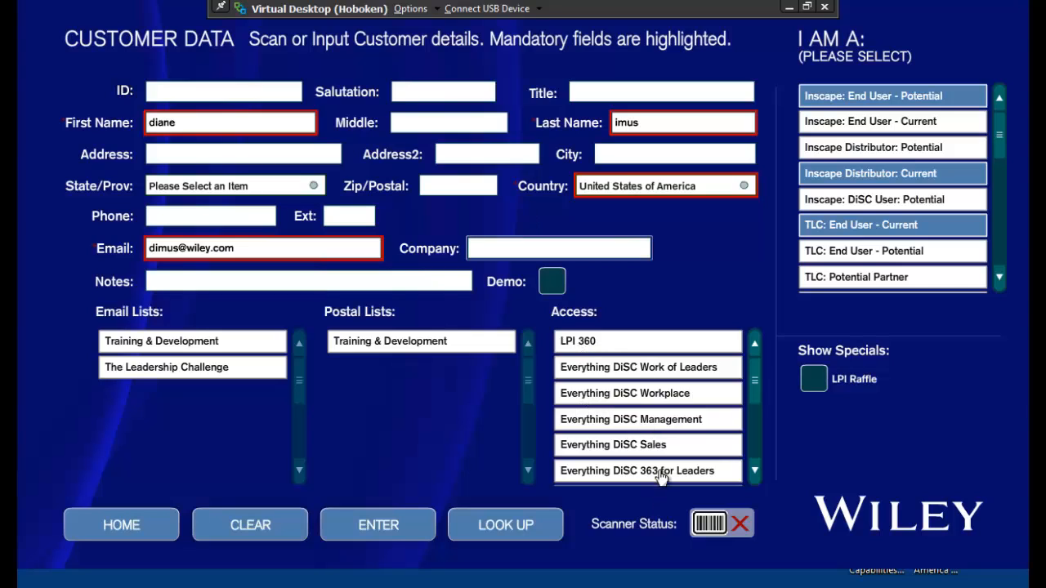
left_click(559, 248)
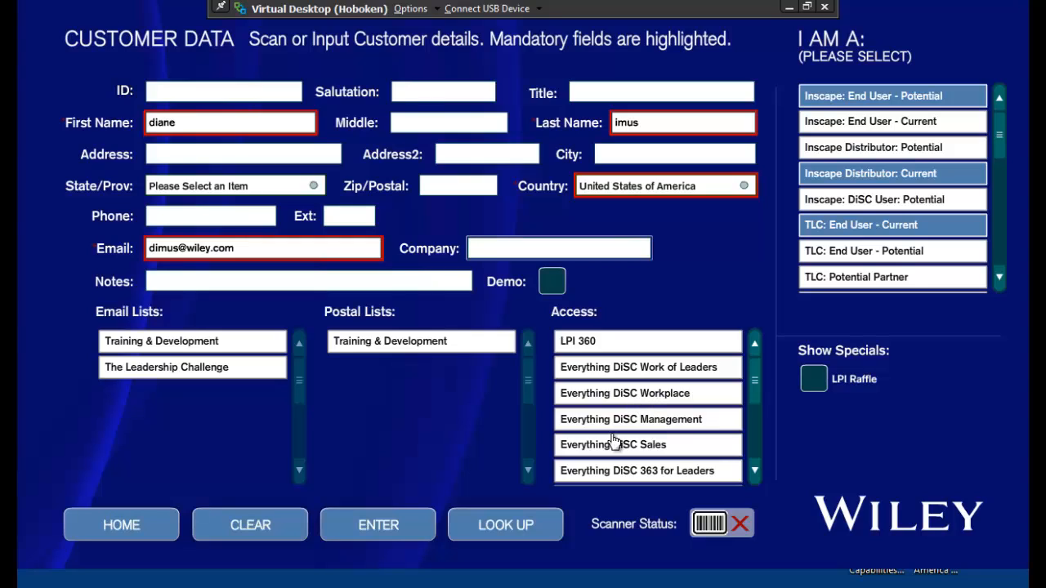
left_click(559, 249)
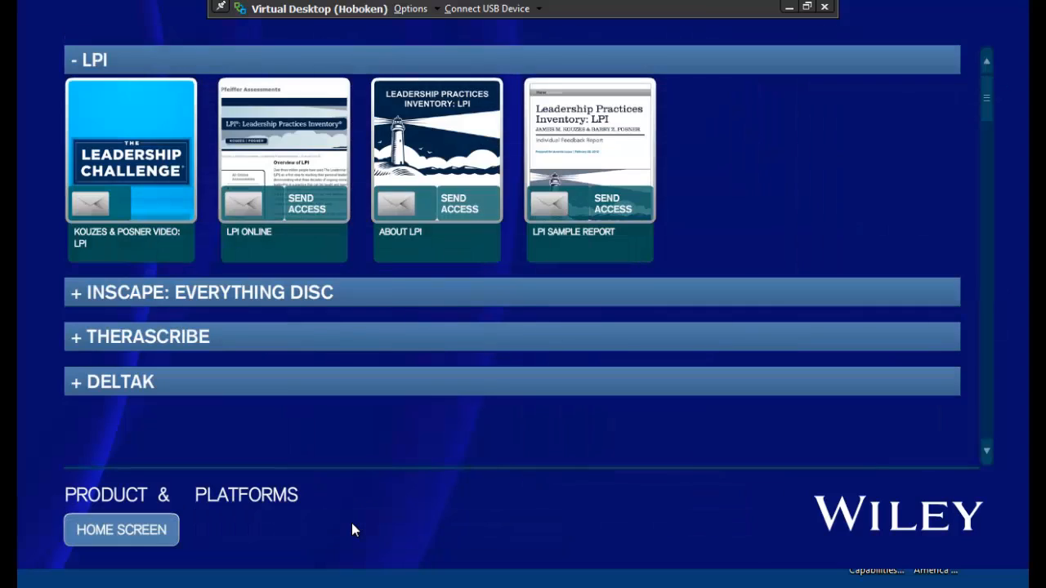
mouse_move(154, 265)
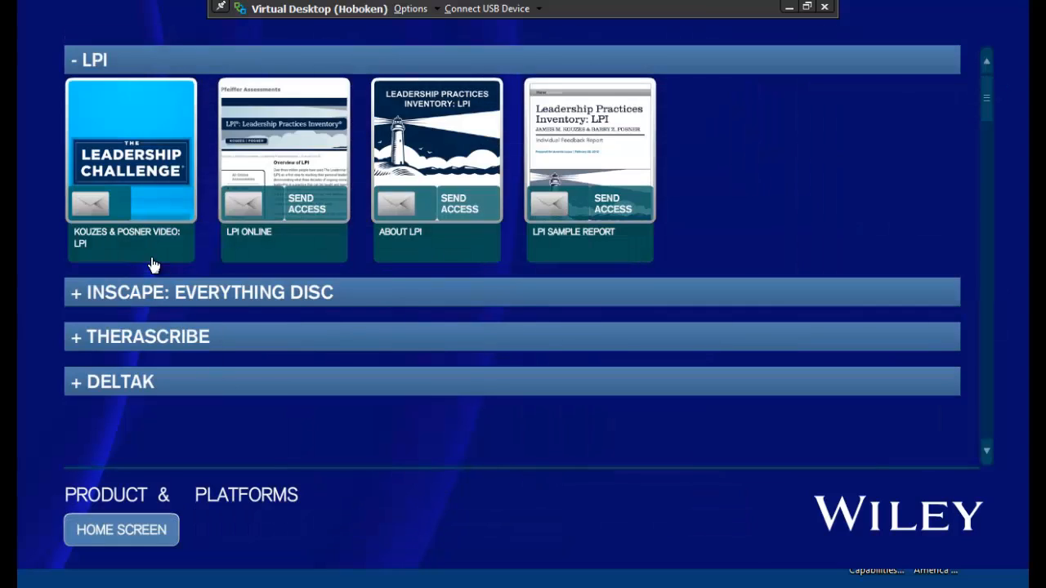
Step: Mark the Kouzes & Posner LPI video for email delivery, one item counted
left_click(88, 203)
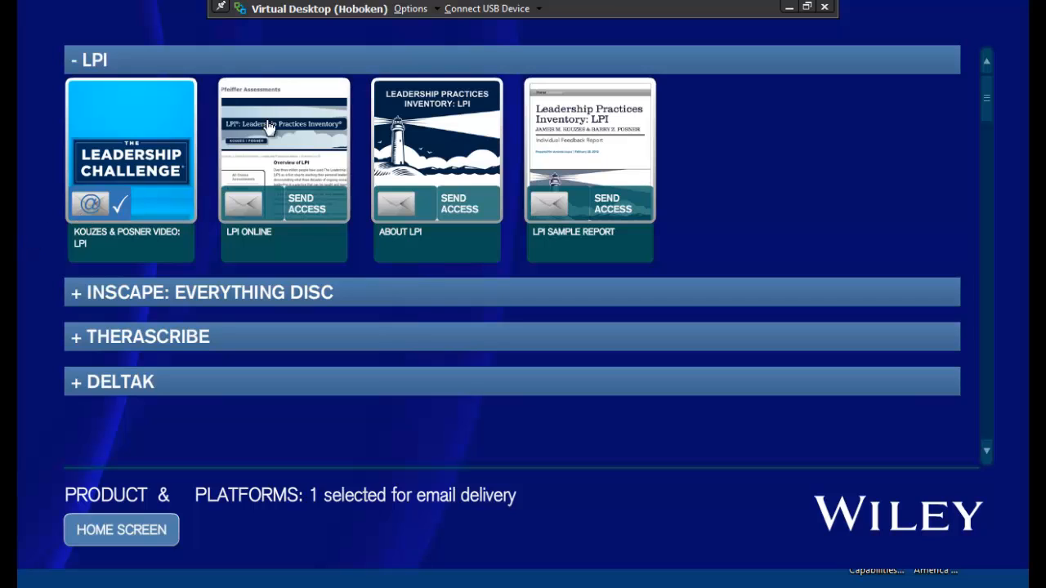
mouse_move(435, 151)
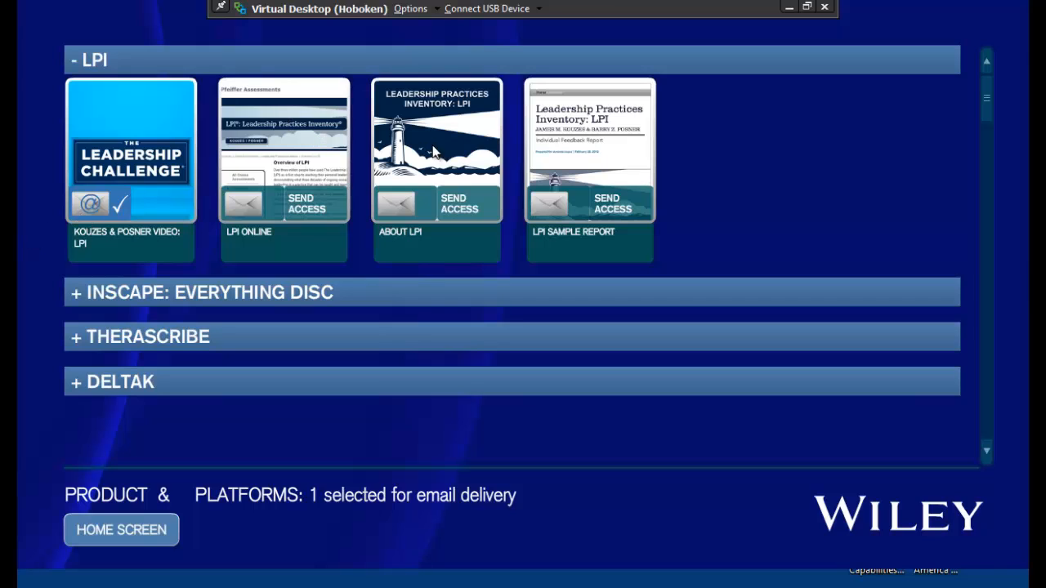
Step: Open the About LPI PDF, page forward, and jump via thumbnails to page 30 of 54
left_click(437, 151)
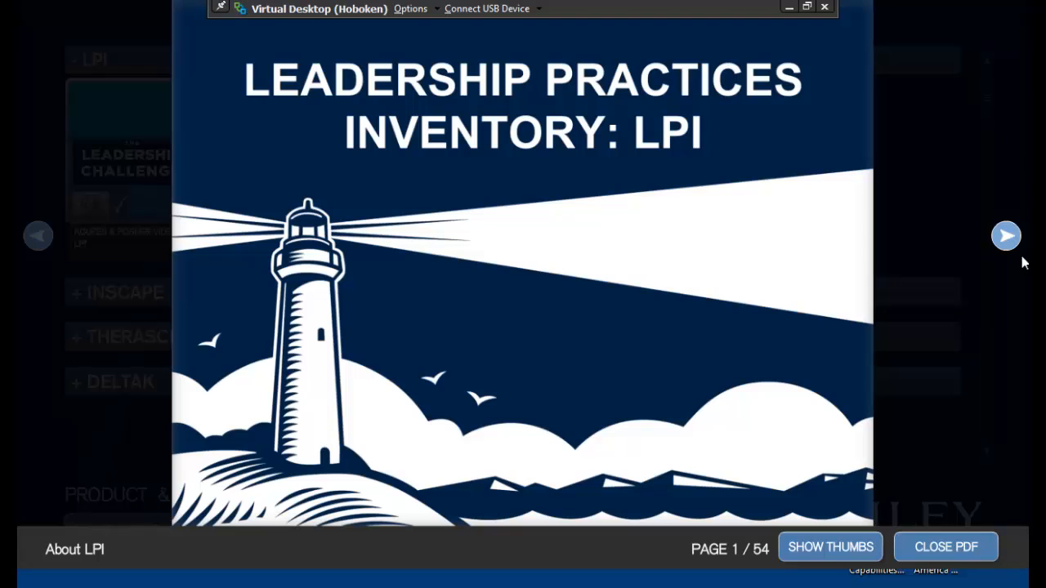
left_click(1007, 235)
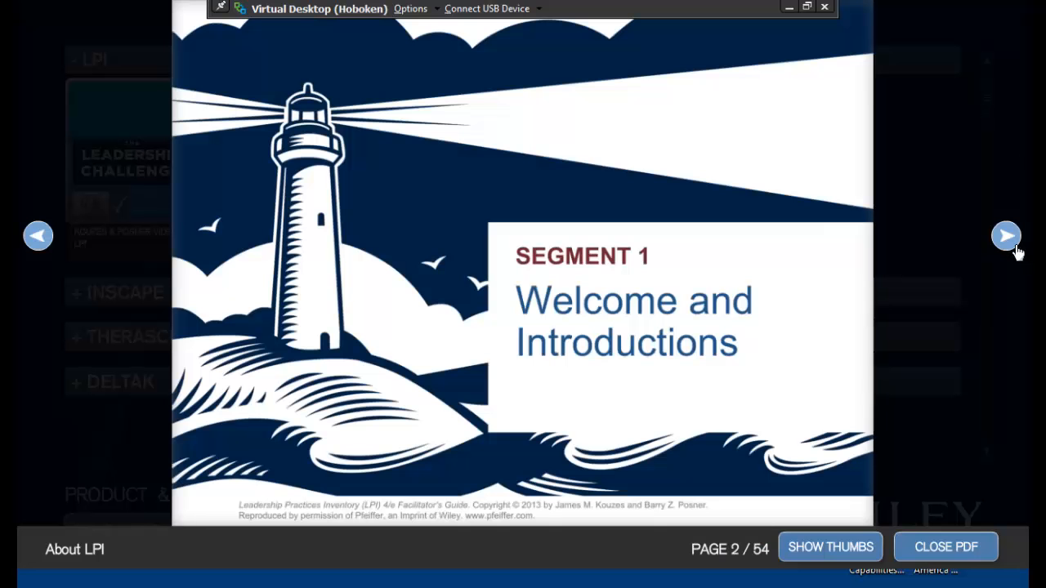
left_click(1006, 235)
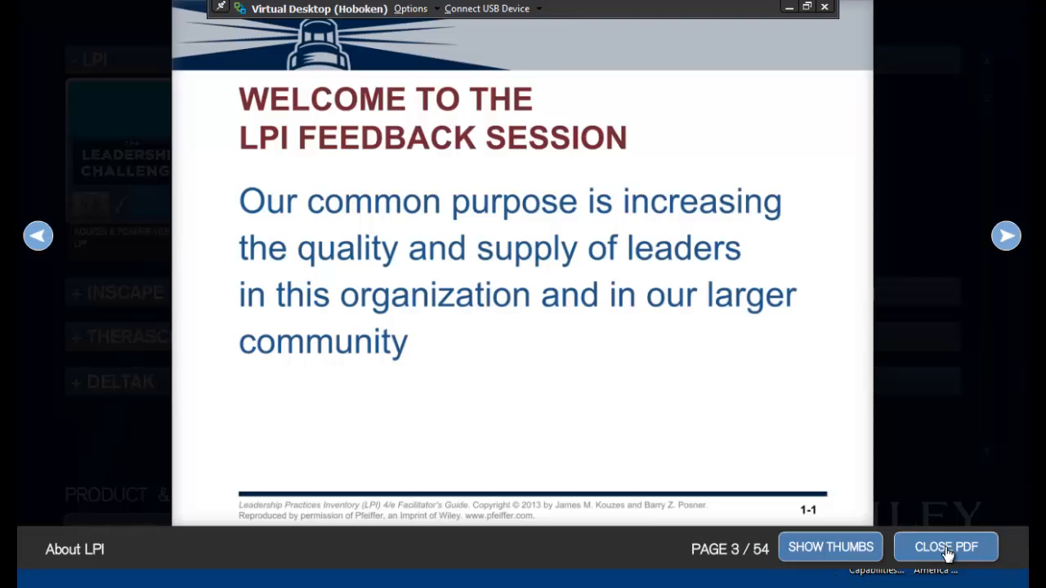
left_click(830, 546)
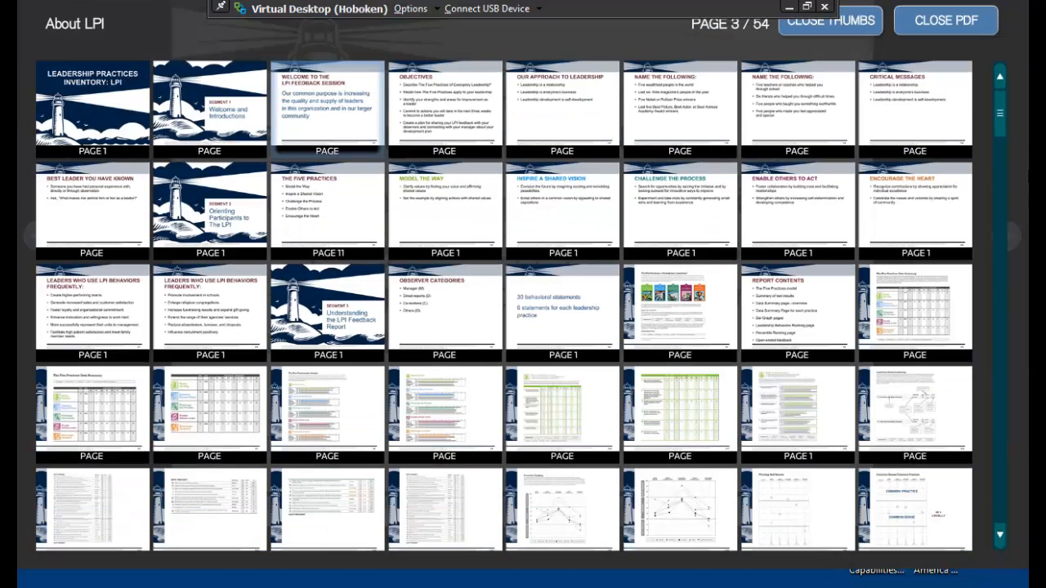
scroll("down", 3)
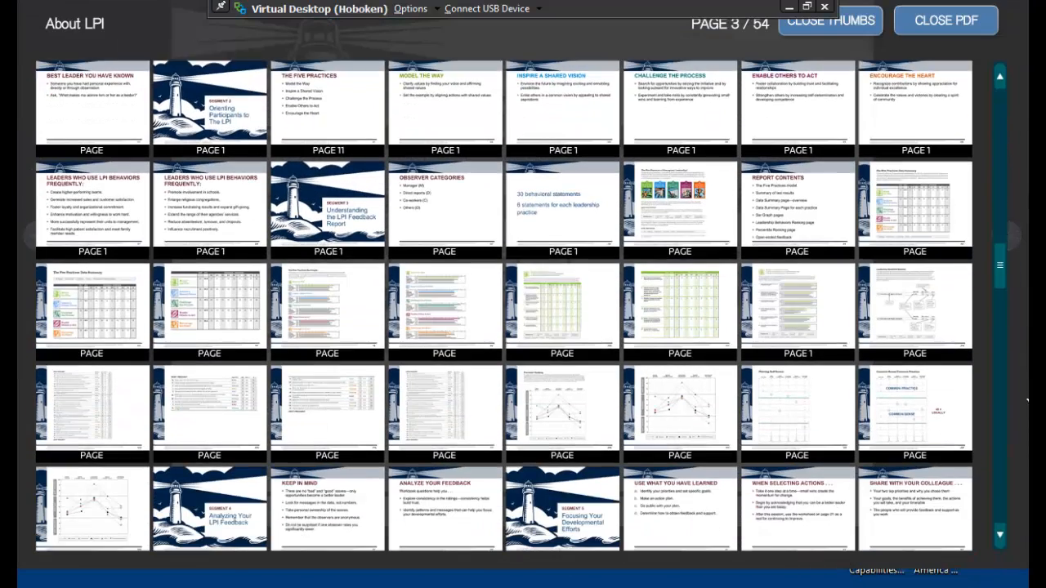
left_click(830, 19)
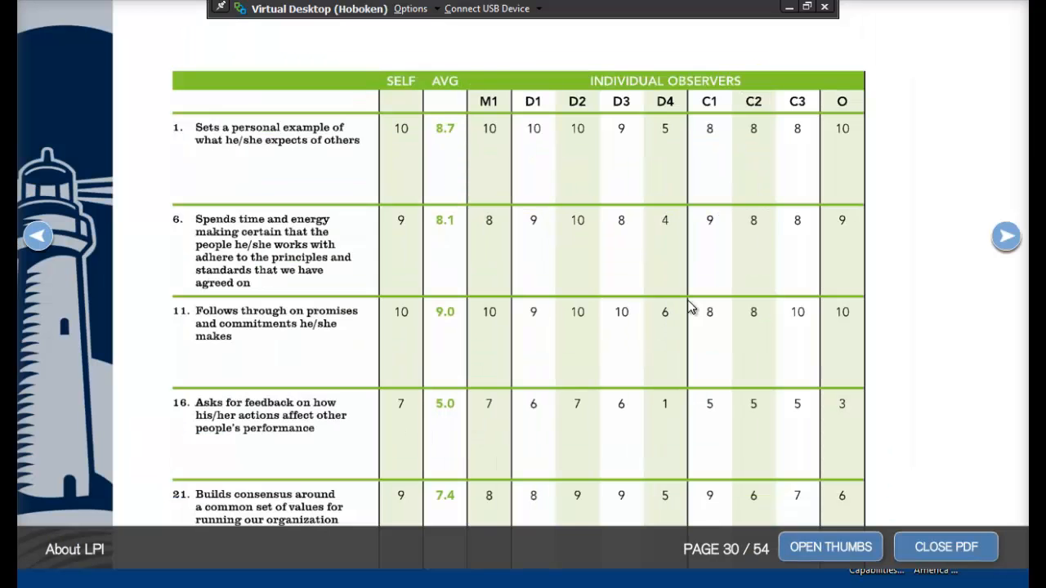
mouse_move(935, 551)
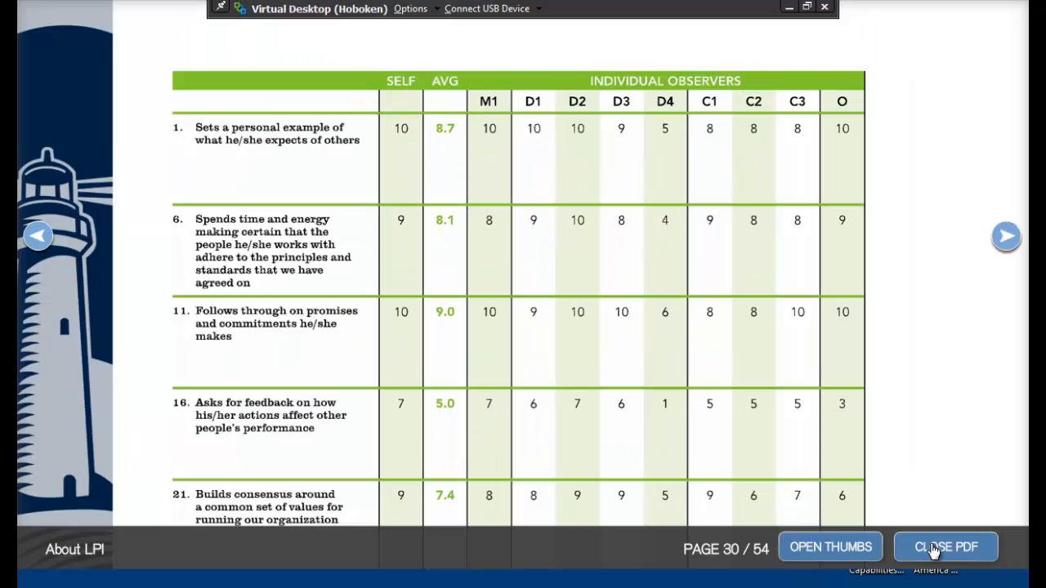
Step: Close the About LPI document and select About LPI for access on the listing
left_click(944, 546)
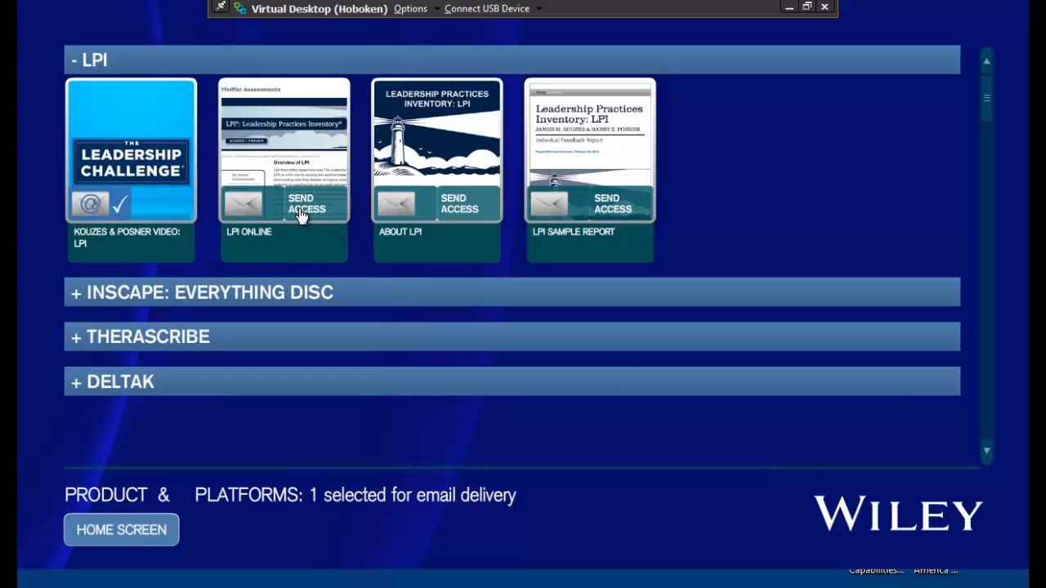
mouse_move(476, 215)
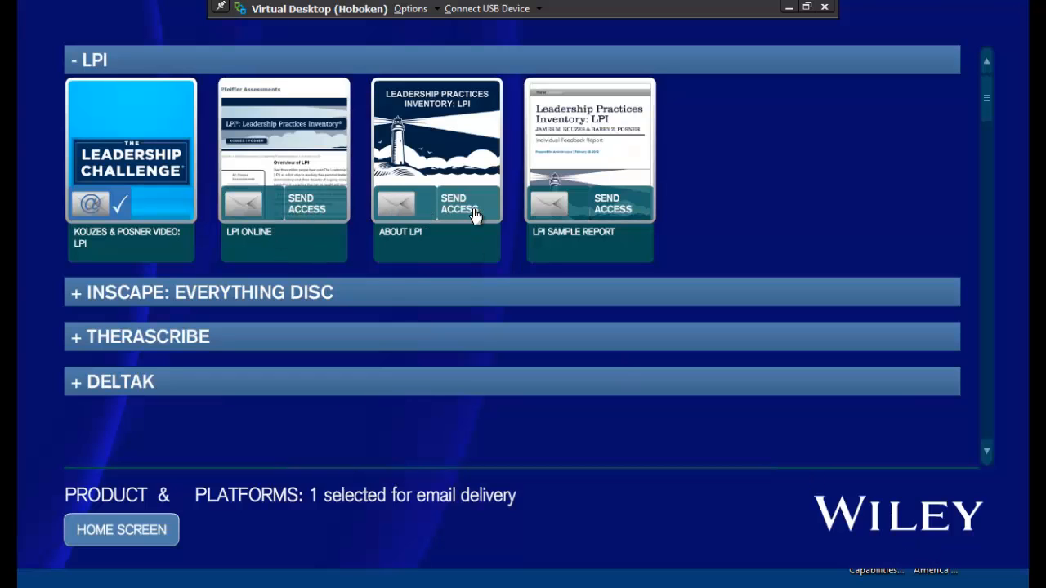
left_click(458, 202)
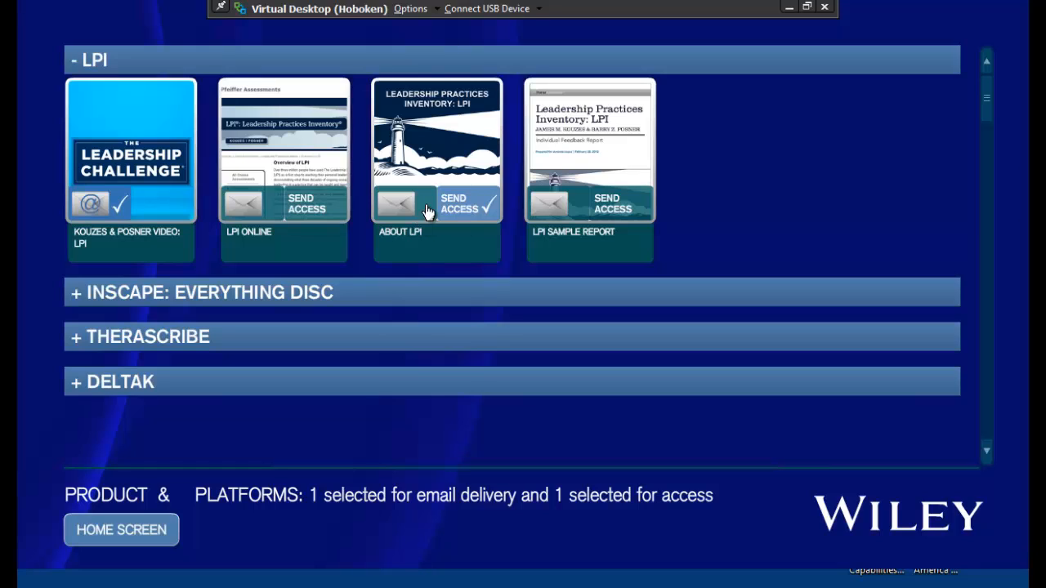
mouse_move(461, 205)
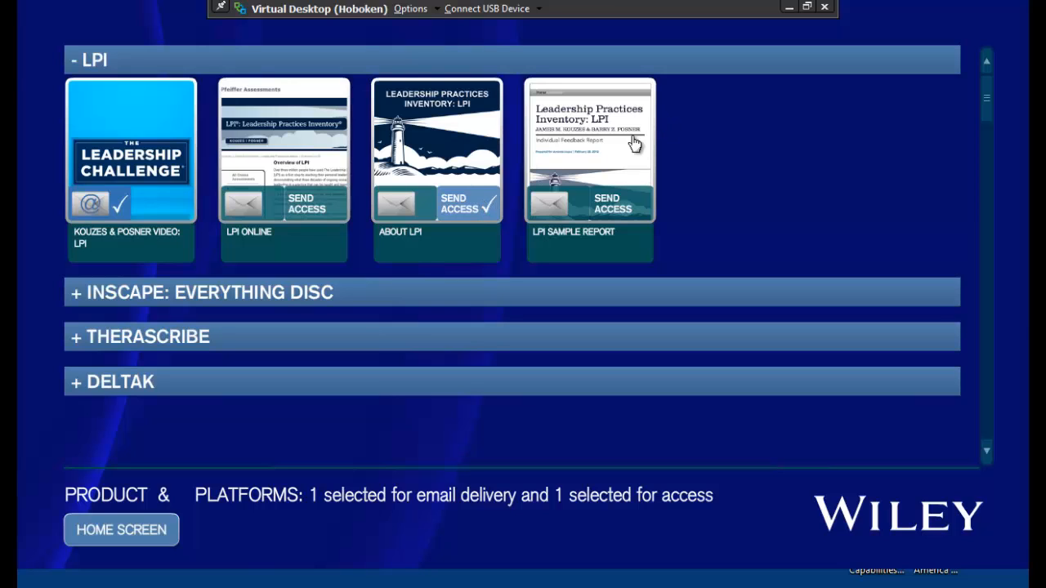
Step: Preview the LPI Sample Report through a few pages, close it, and select it for delivery
left_click(588, 155)
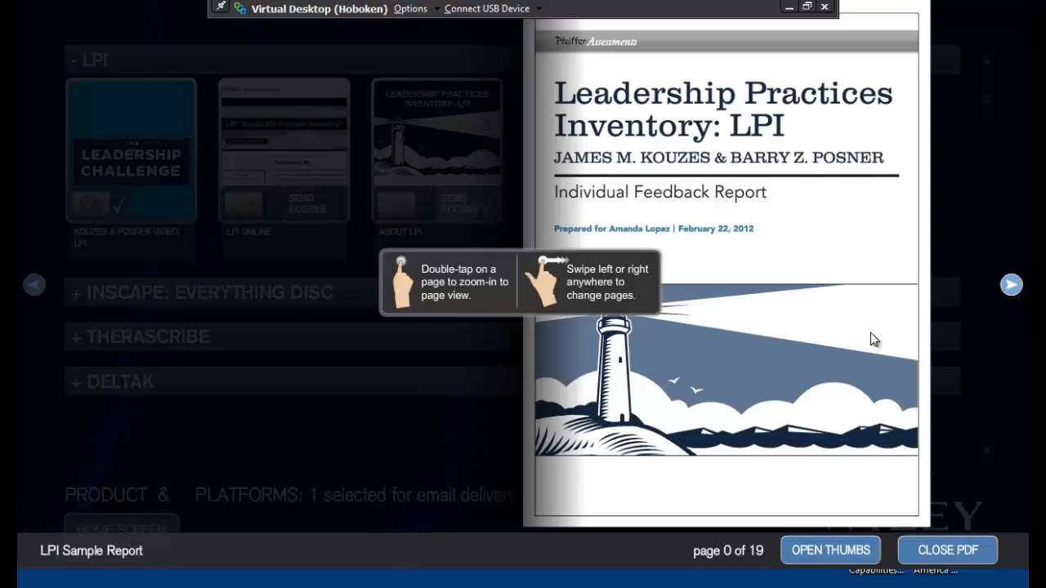
left_click(1009, 285)
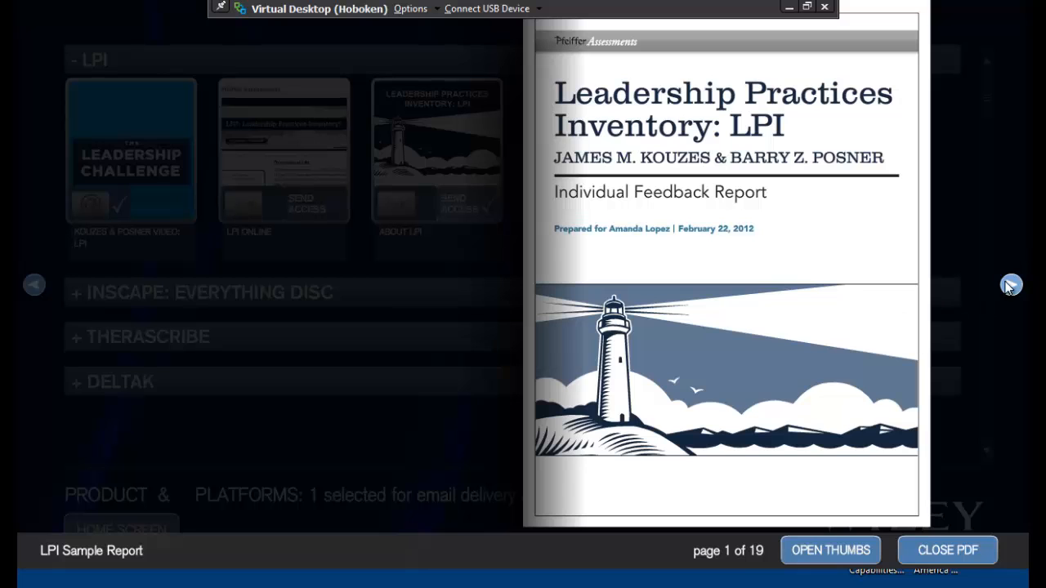
left_click(1010, 284)
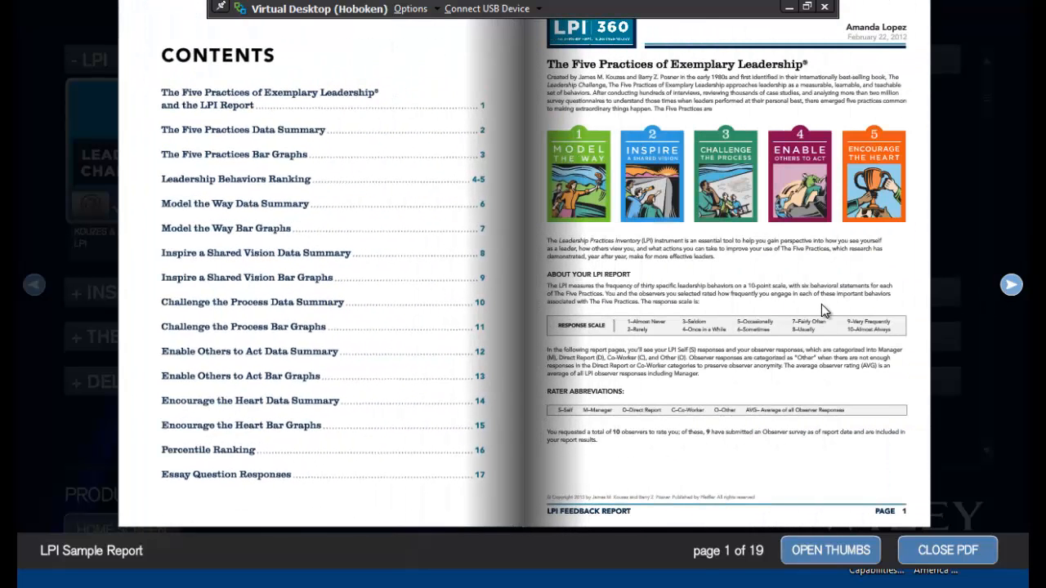
left_click(1010, 284)
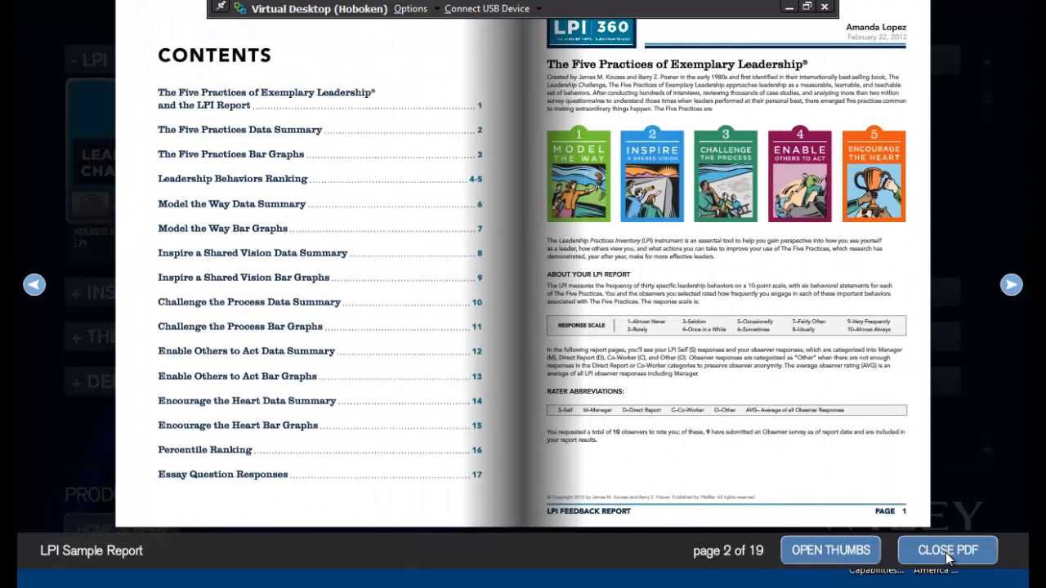
left_click(948, 549)
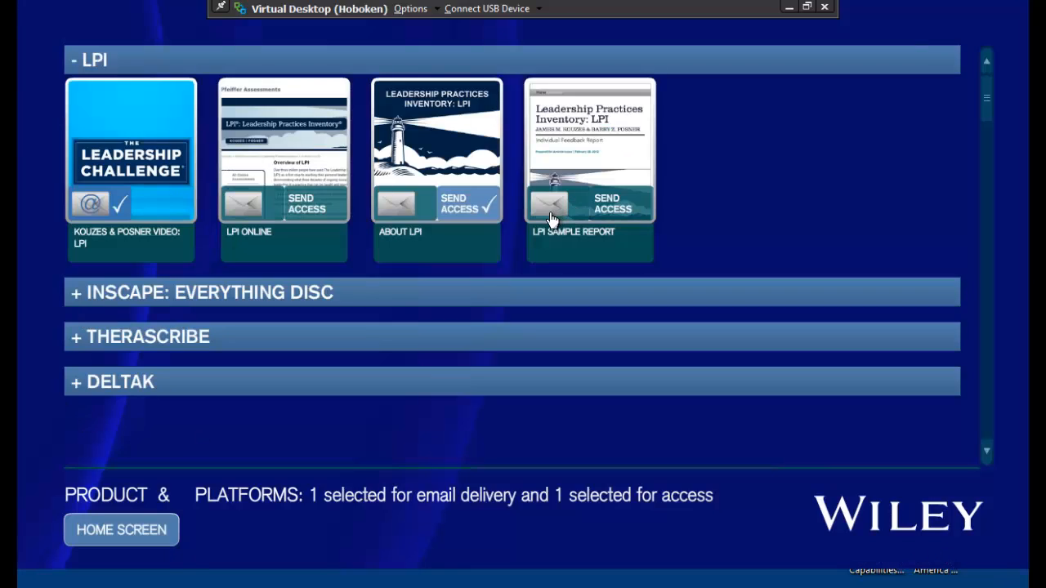
left_click(549, 203)
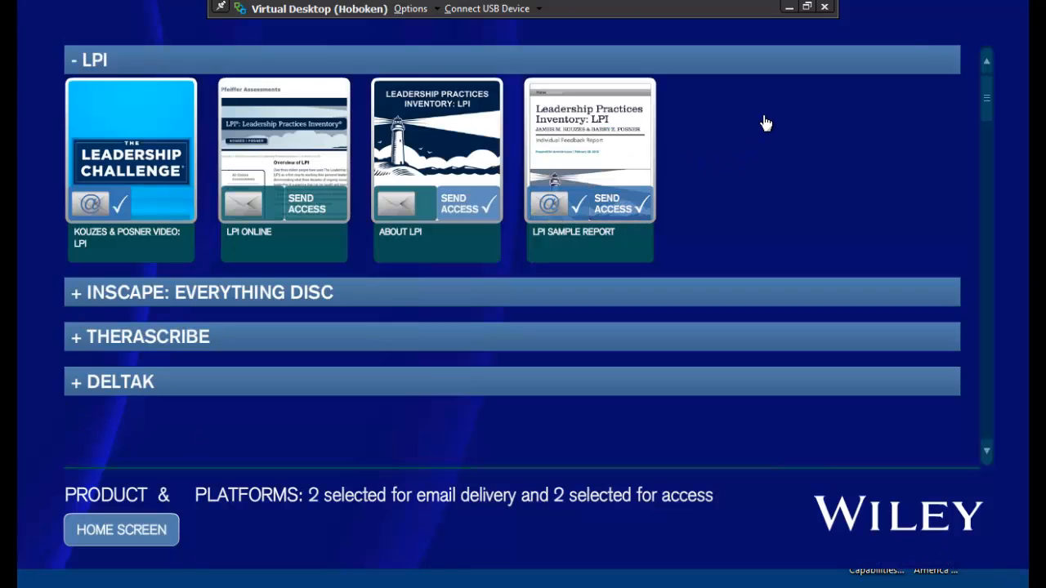
mouse_move(72, 323)
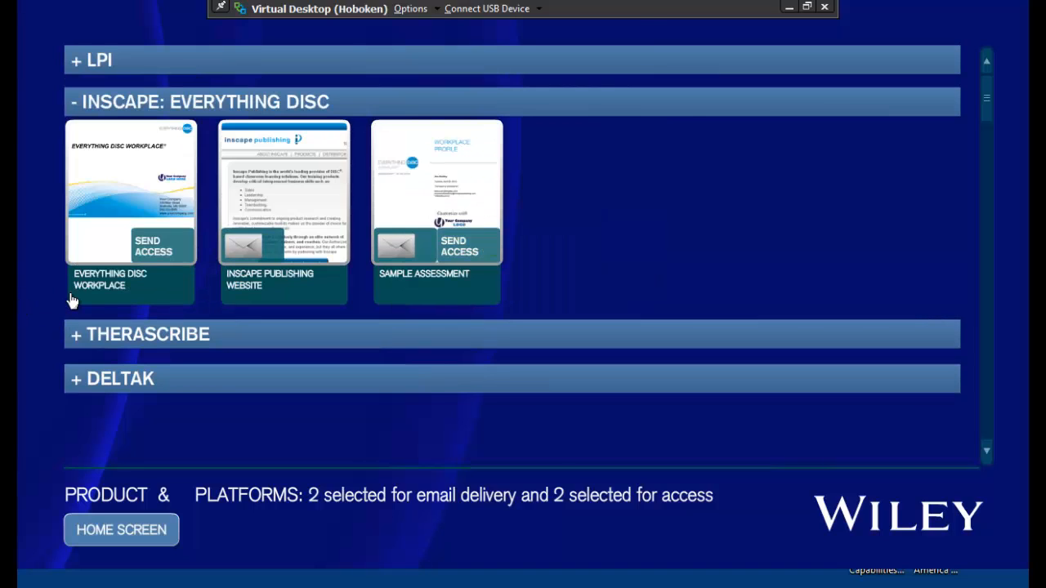
mouse_move(252, 172)
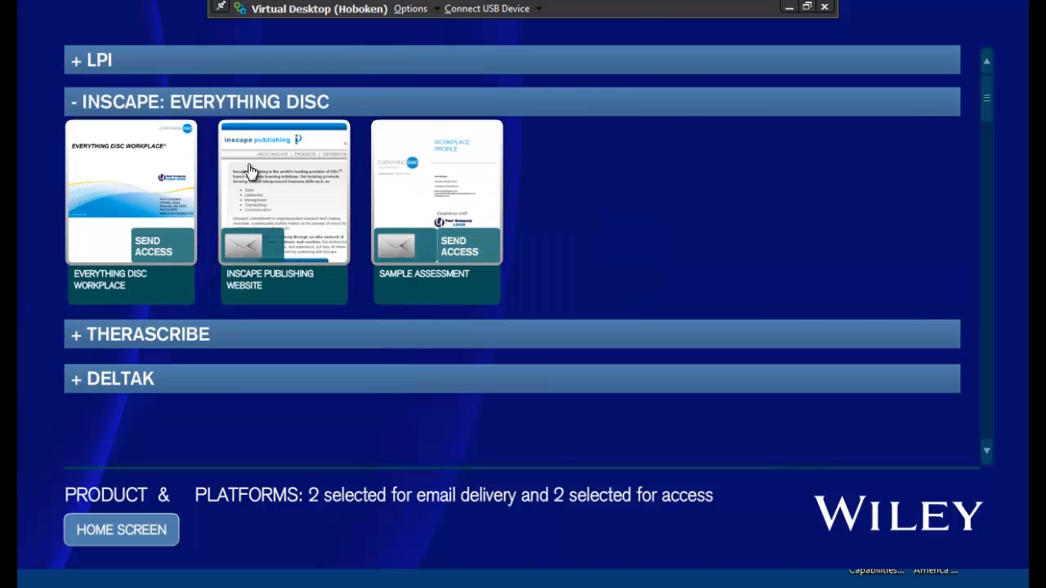
left_click(284, 193)
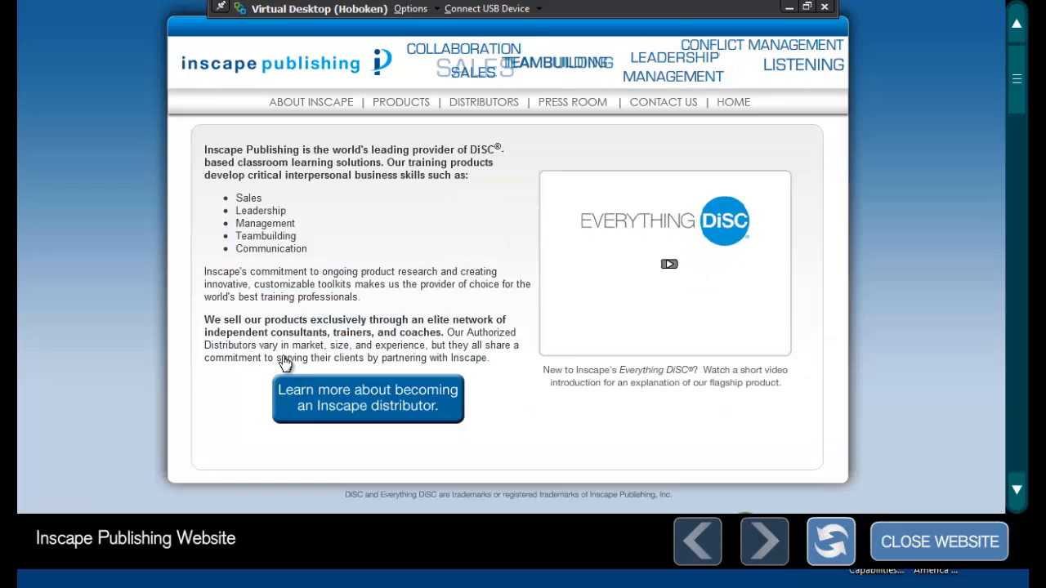
mouse_move(668, 265)
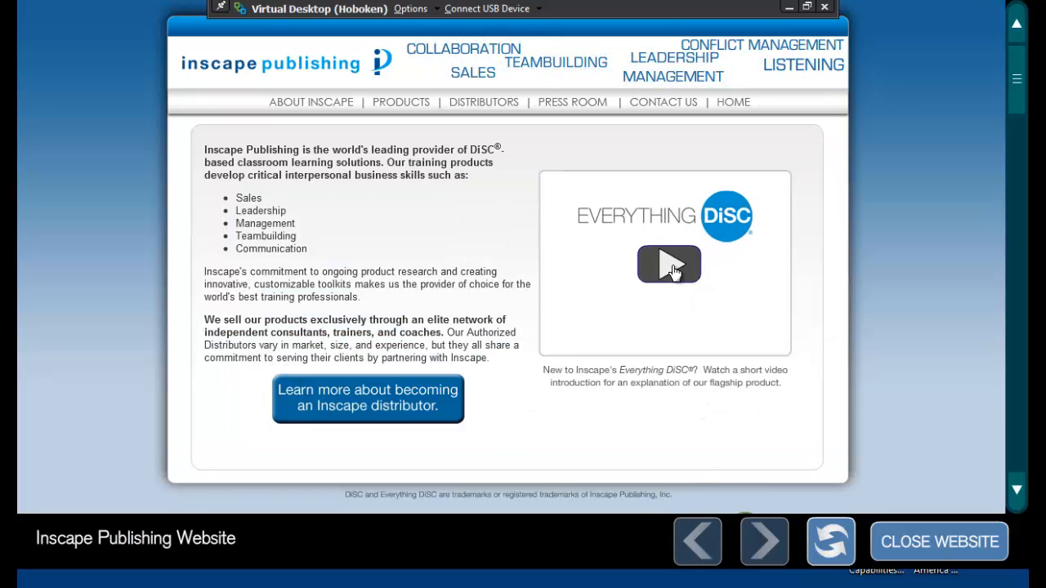
left_click(668, 265)
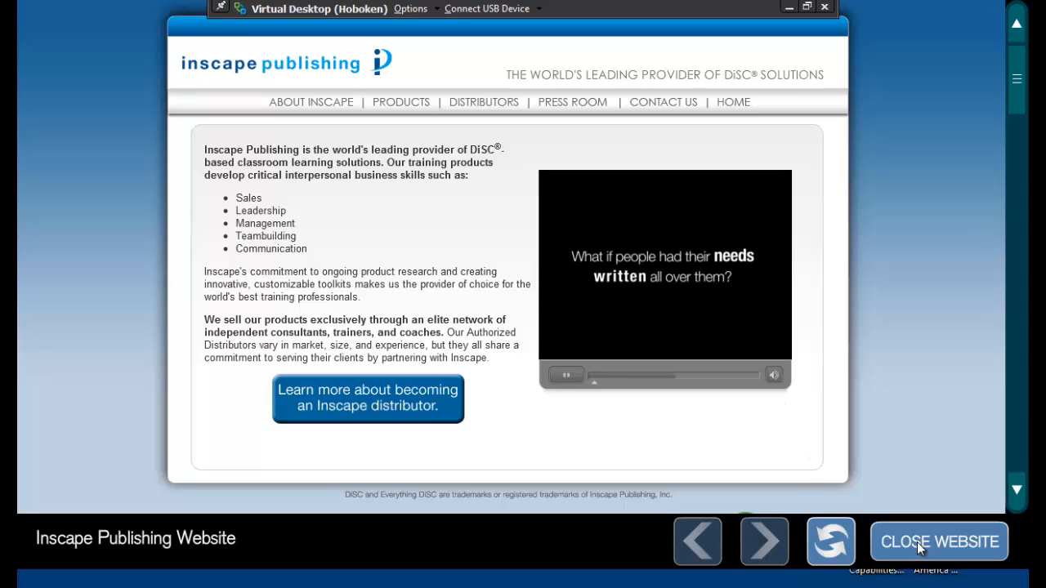
left_click(938, 542)
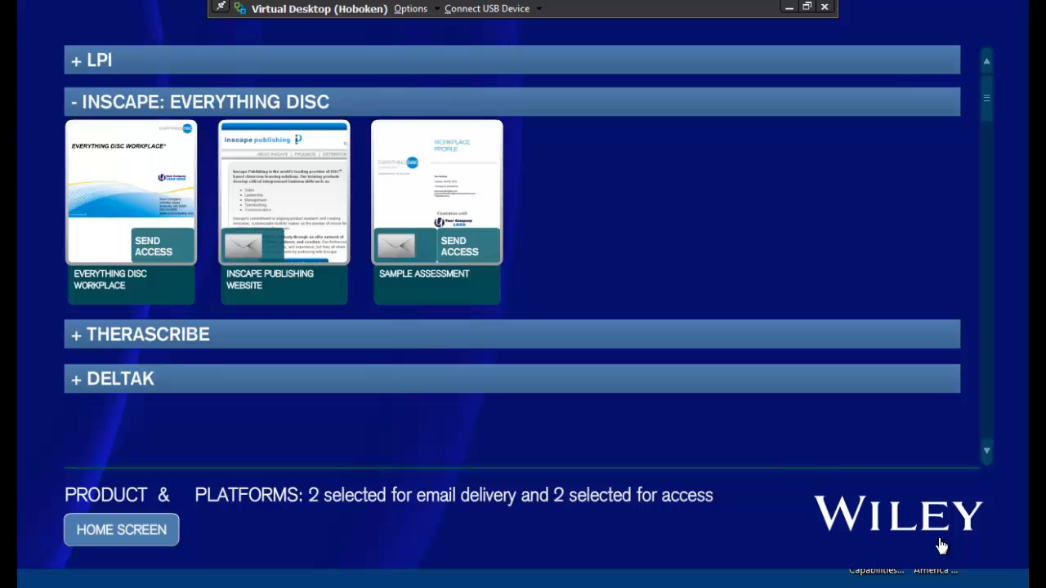
mouse_move(160, 196)
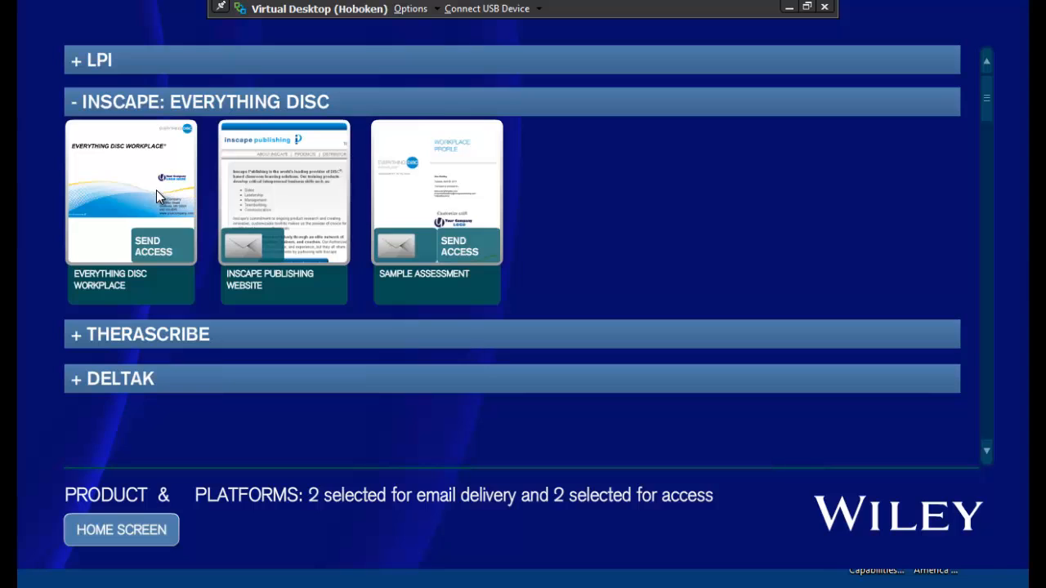
Step: Preview Everything DiSC Workplace, playing the Choose Your Coworker video, then close the document
left_click(131, 193)
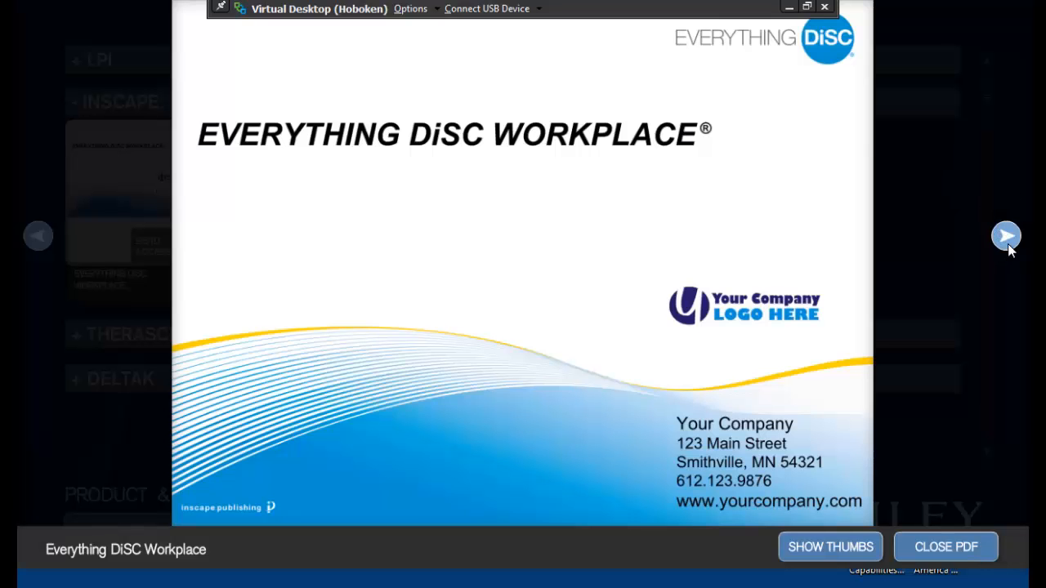
left_click(1007, 236)
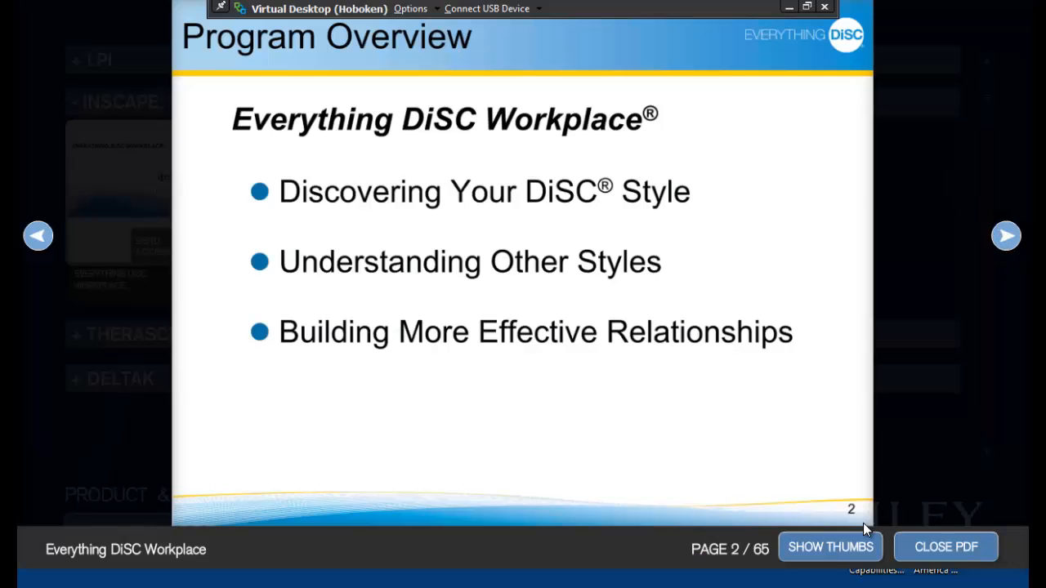
left_click(830, 546)
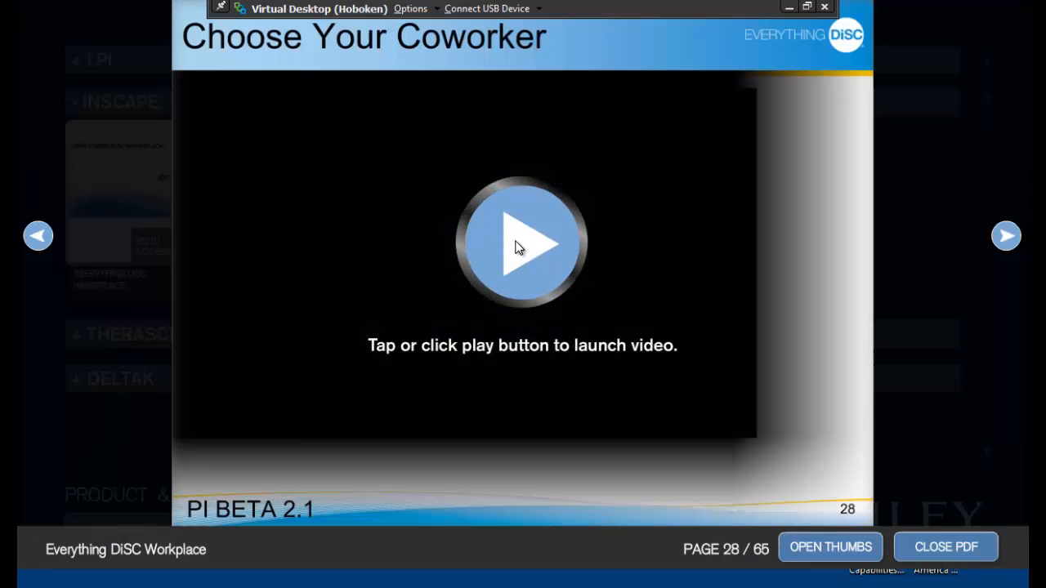
left_click(523, 242)
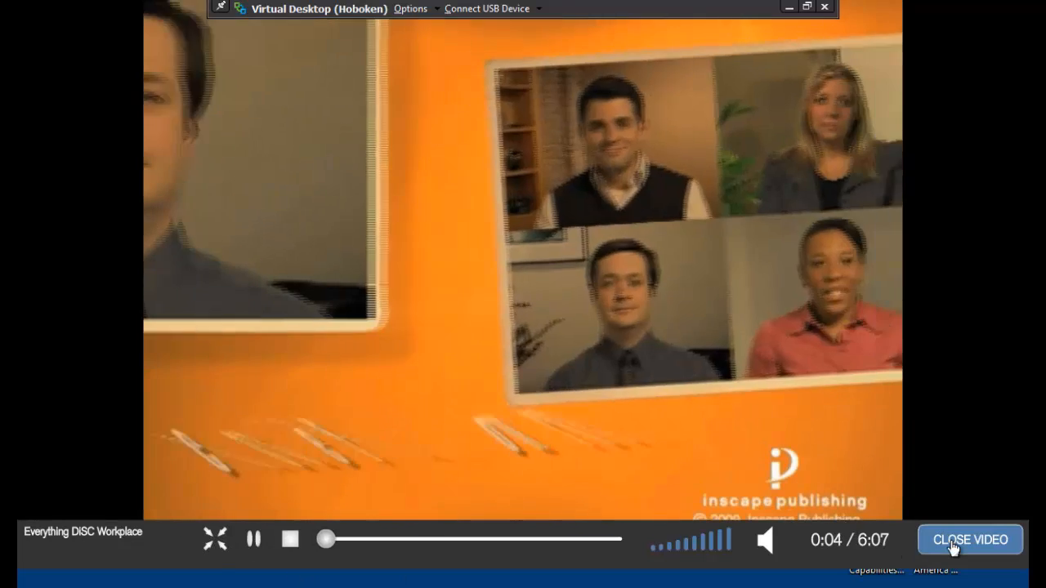
left_click(969, 539)
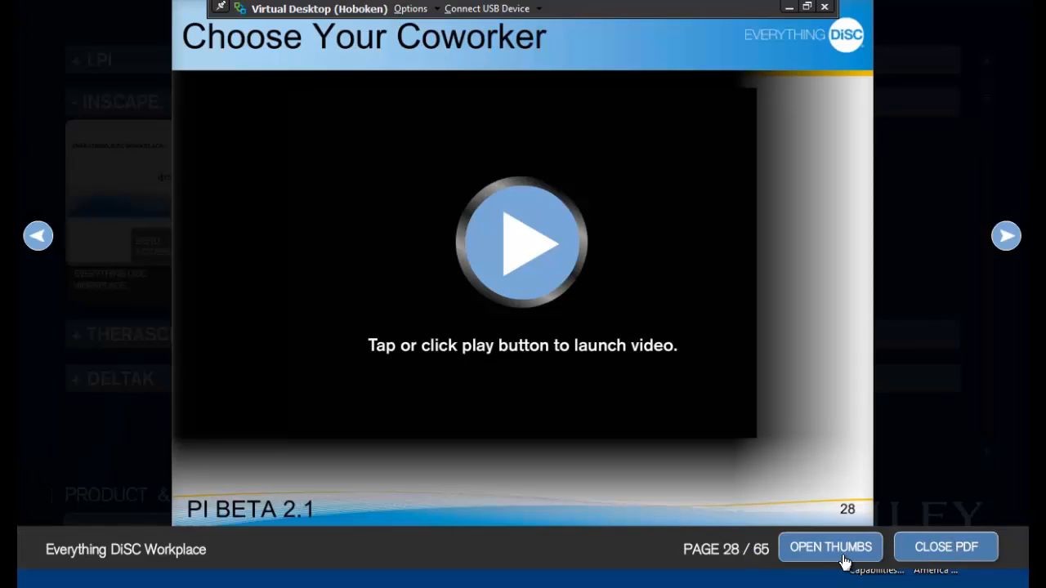
left_click(830, 545)
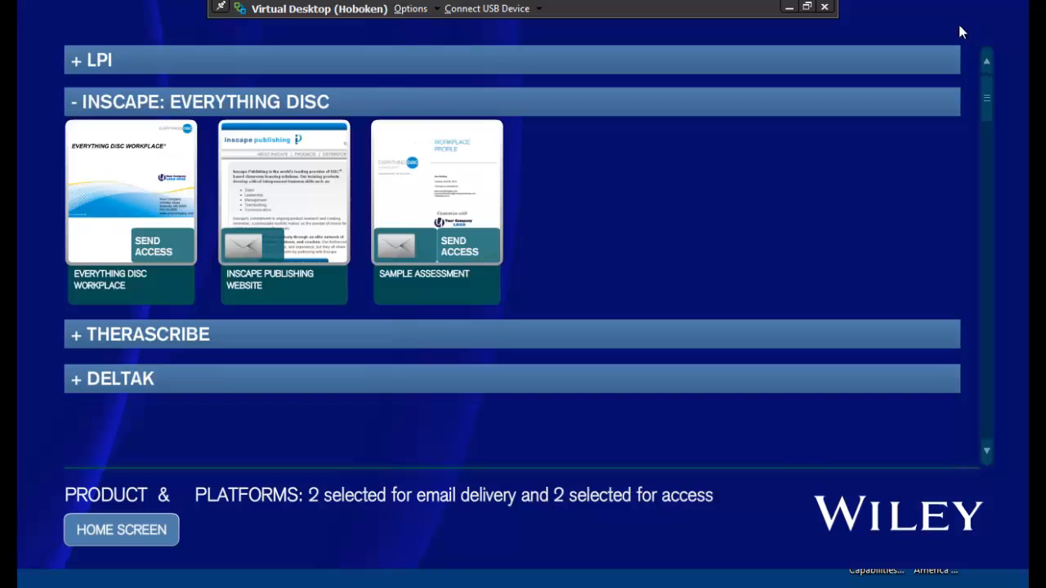
mouse_move(155, 490)
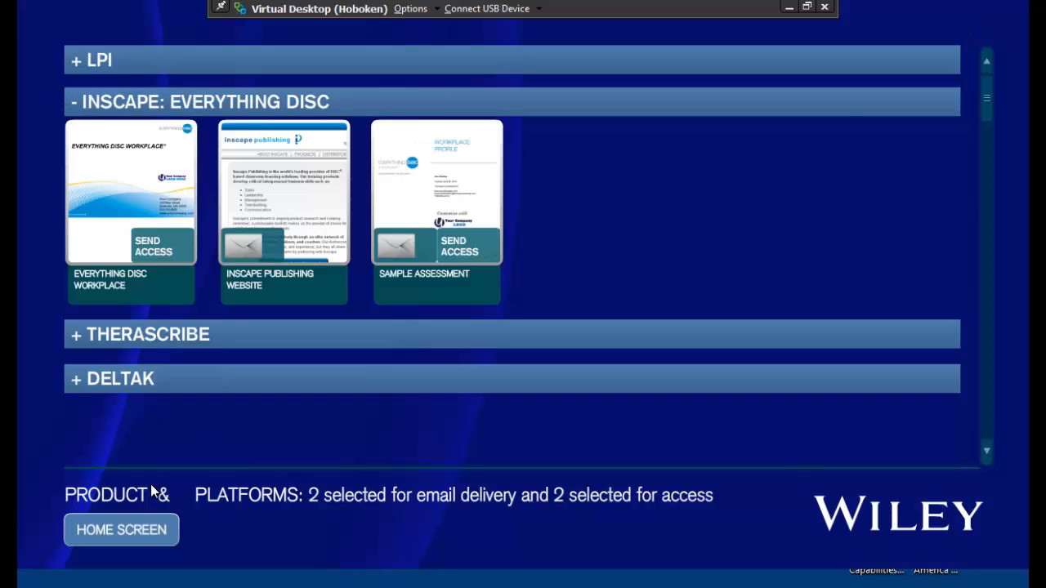
Step: Return to the home screen with the session active and four items pending
left_click(121, 530)
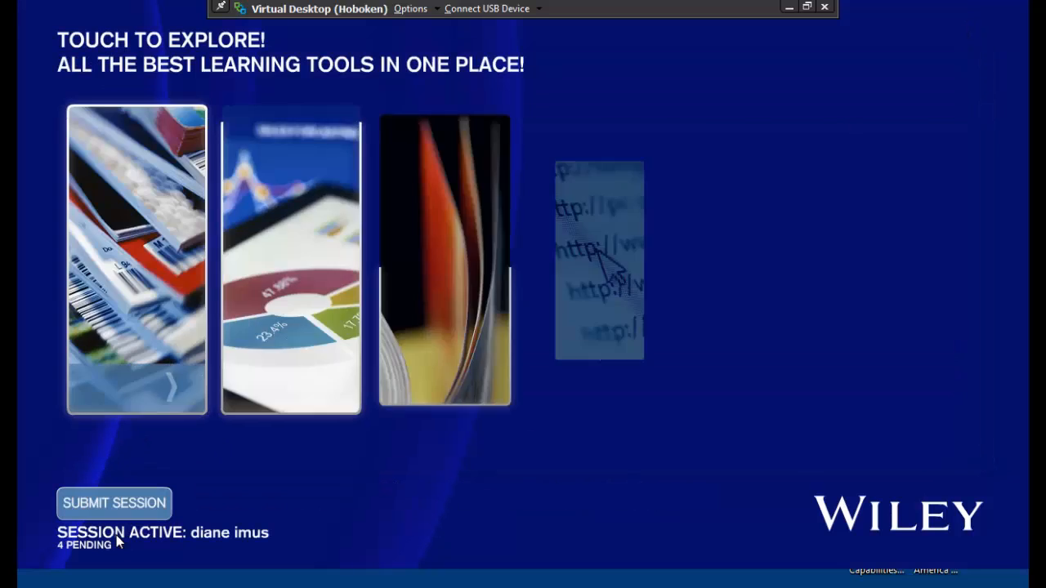